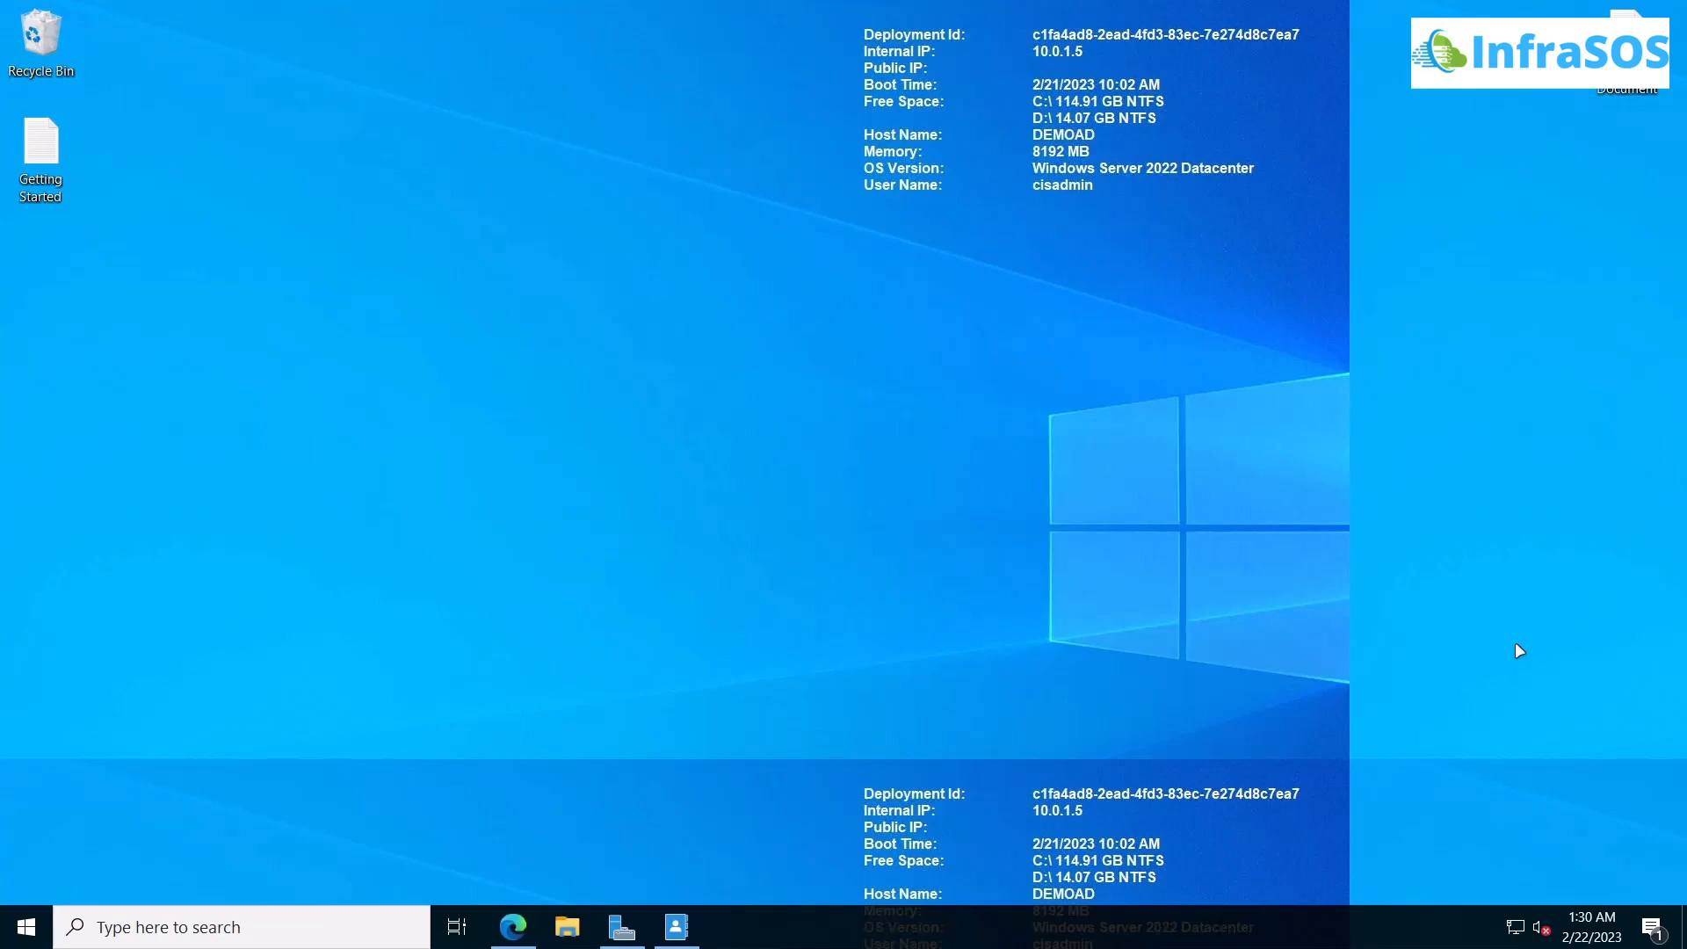
mouse_move(509, 583)
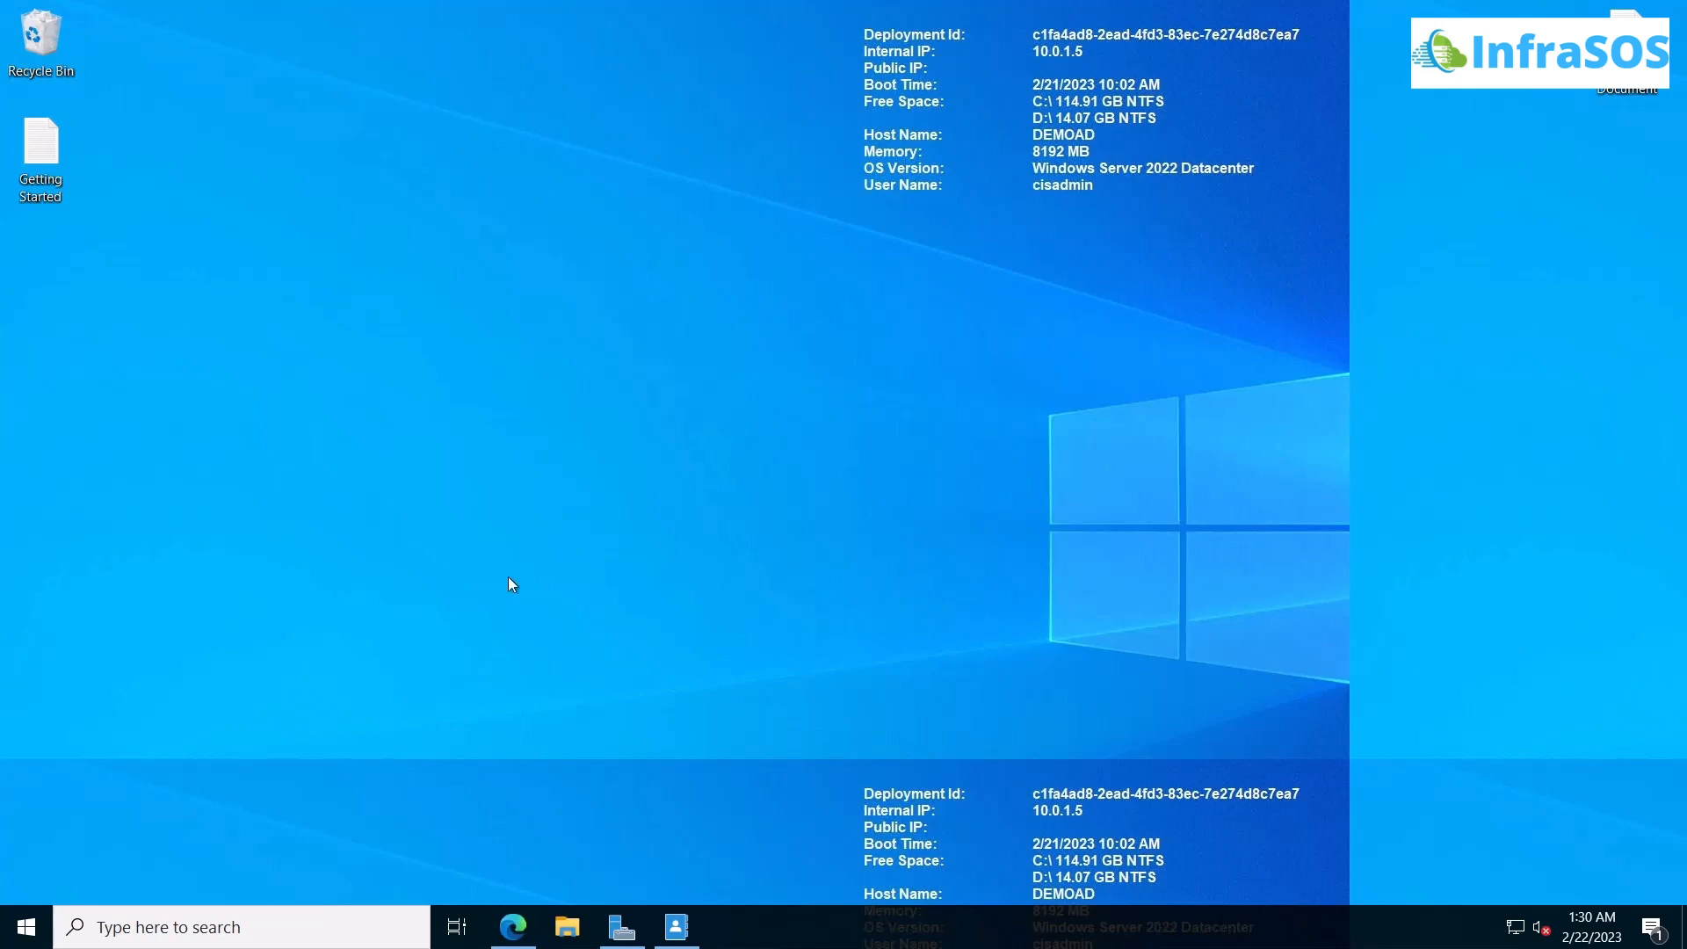
Search 'power' from the desktop and launch Windows PowerShell.
text(power)
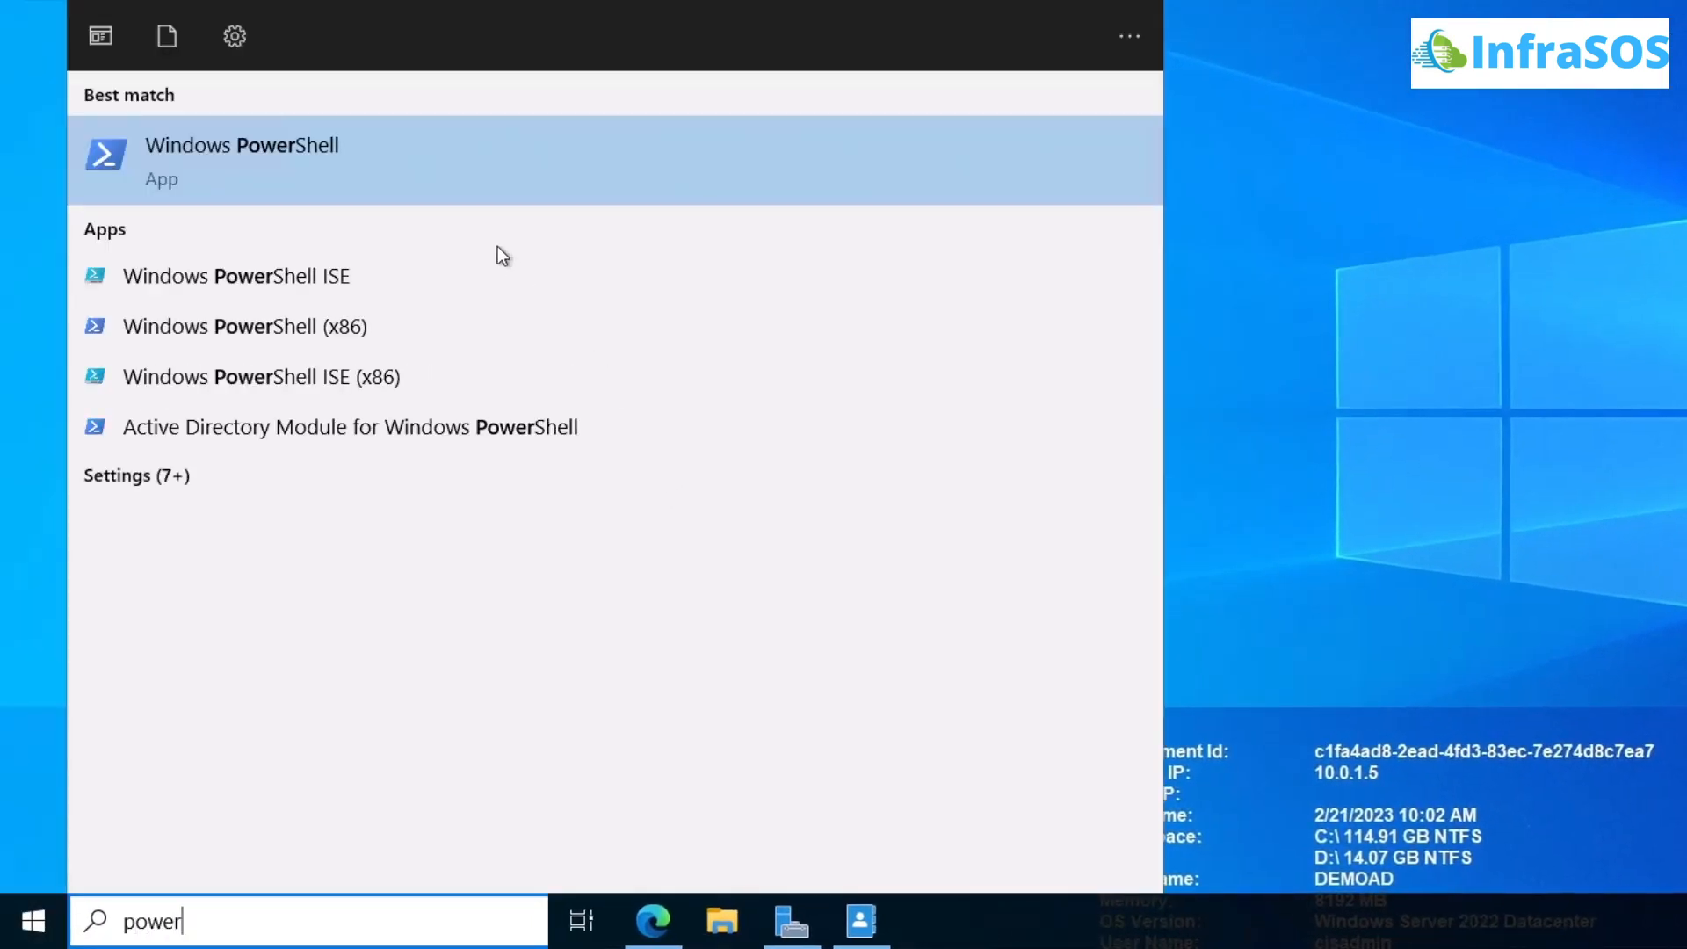
click(243, 160)
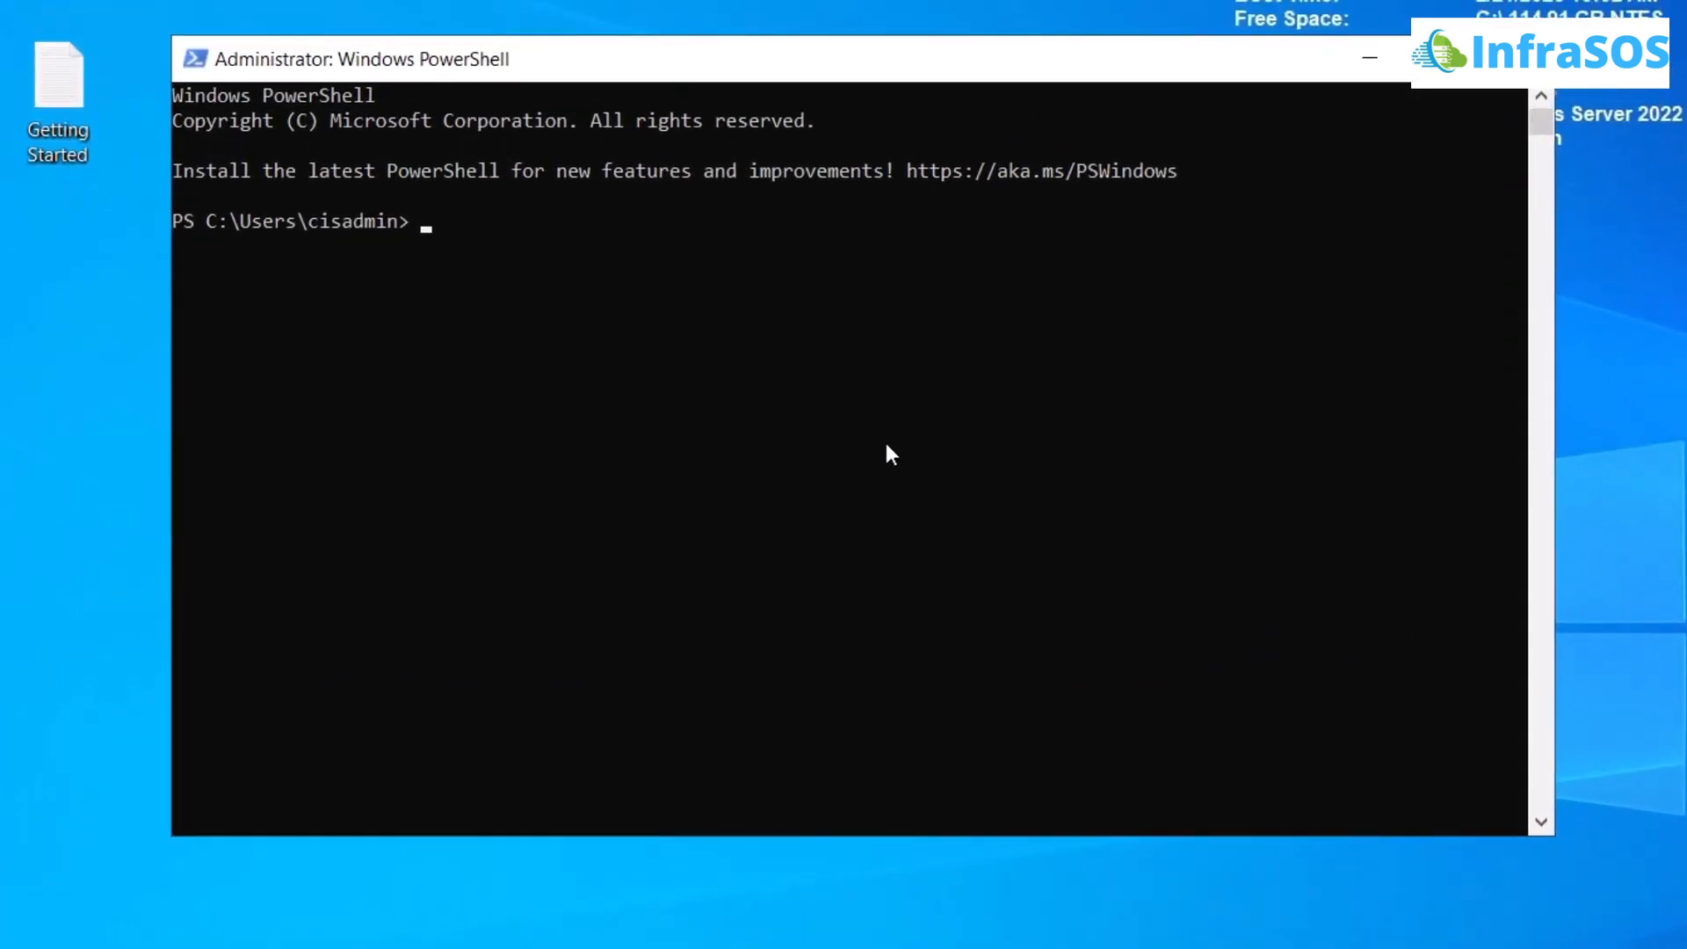
Run Import-Module ActiveDirectory at the PowerShell prompt.
text(Import)
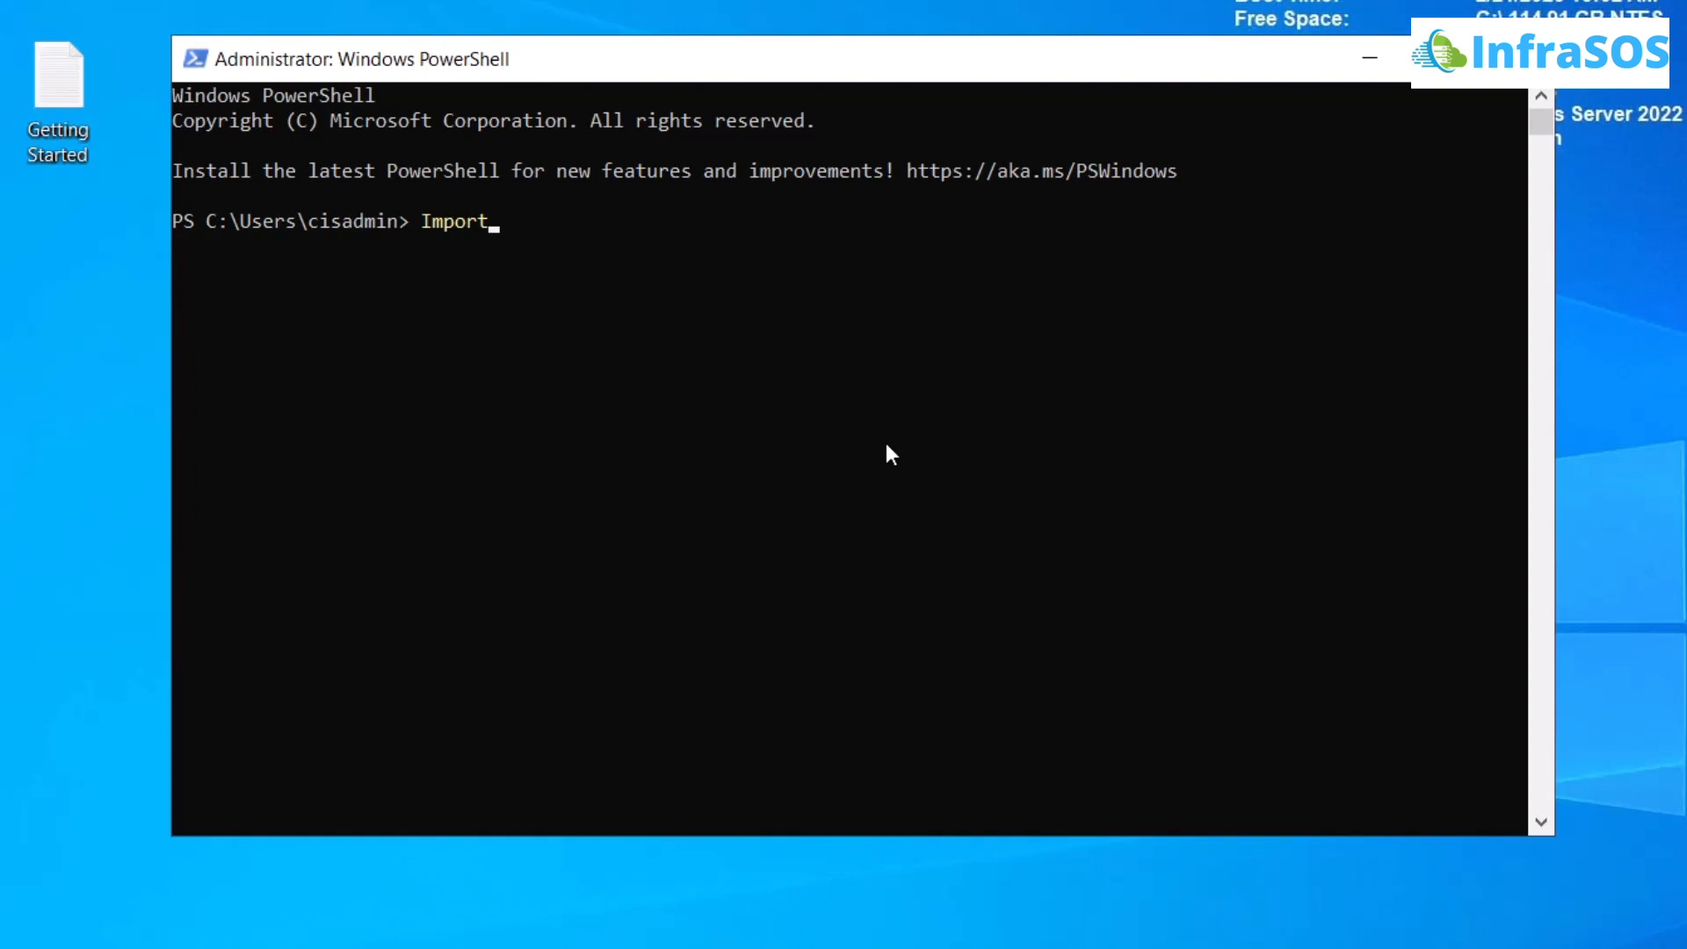
text(-Module ActiveDirectory)
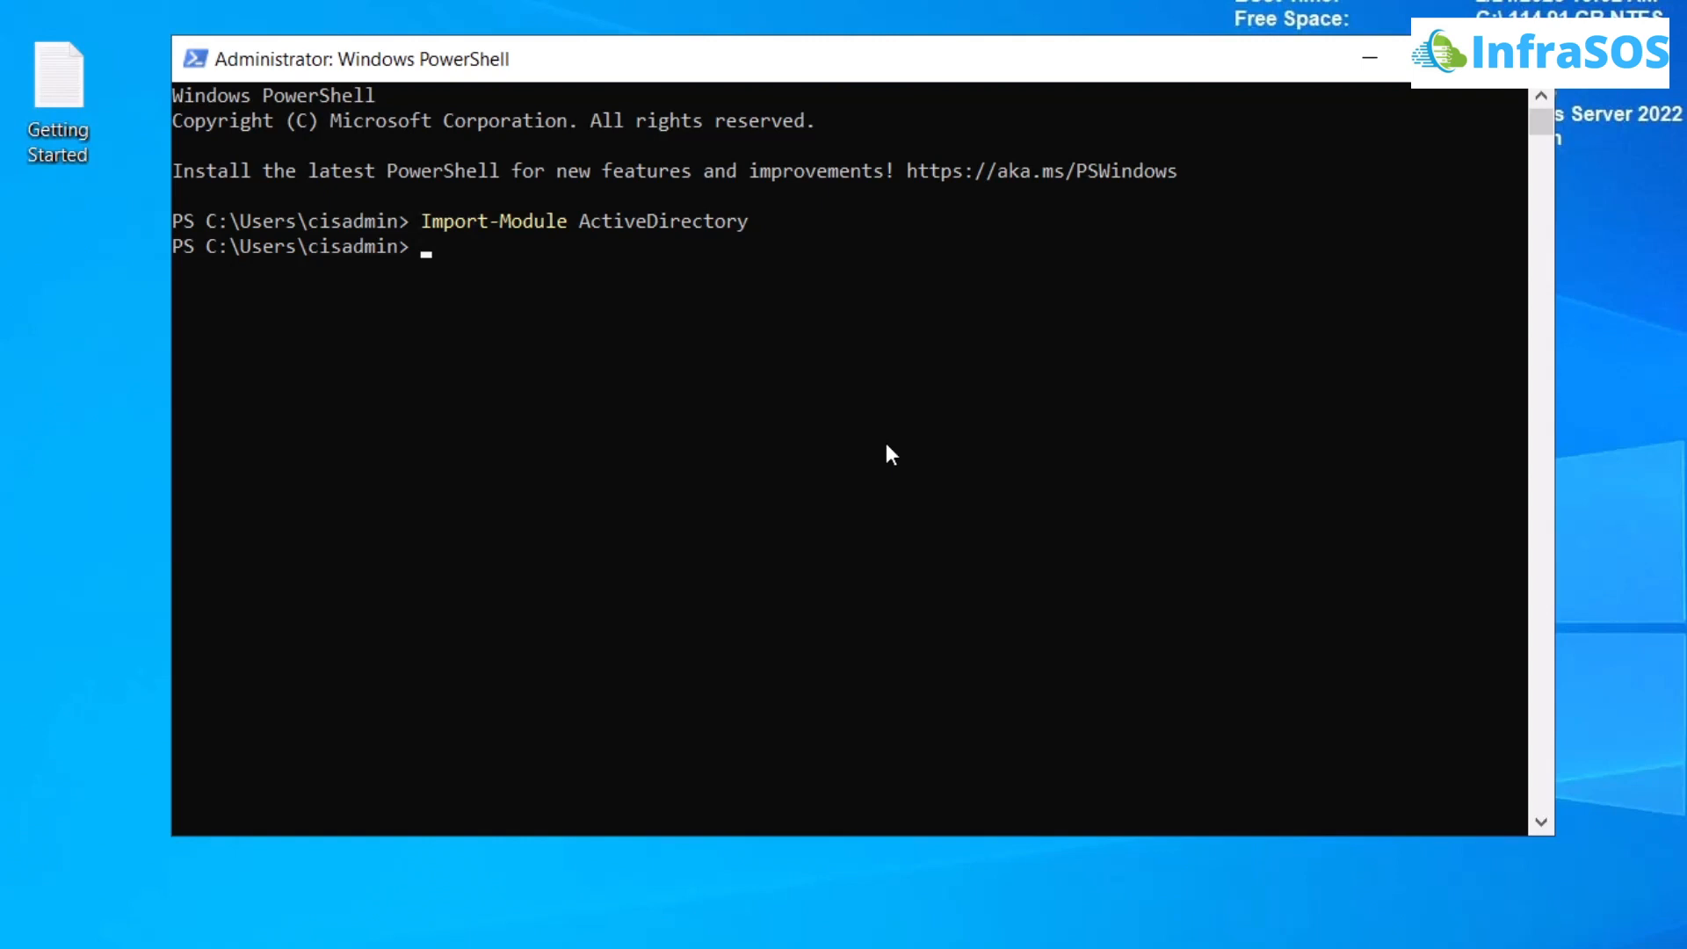
Run Get-ADReplicationSite to list Default-First-Site-Name, then start the same cmdlet again.
text(G)
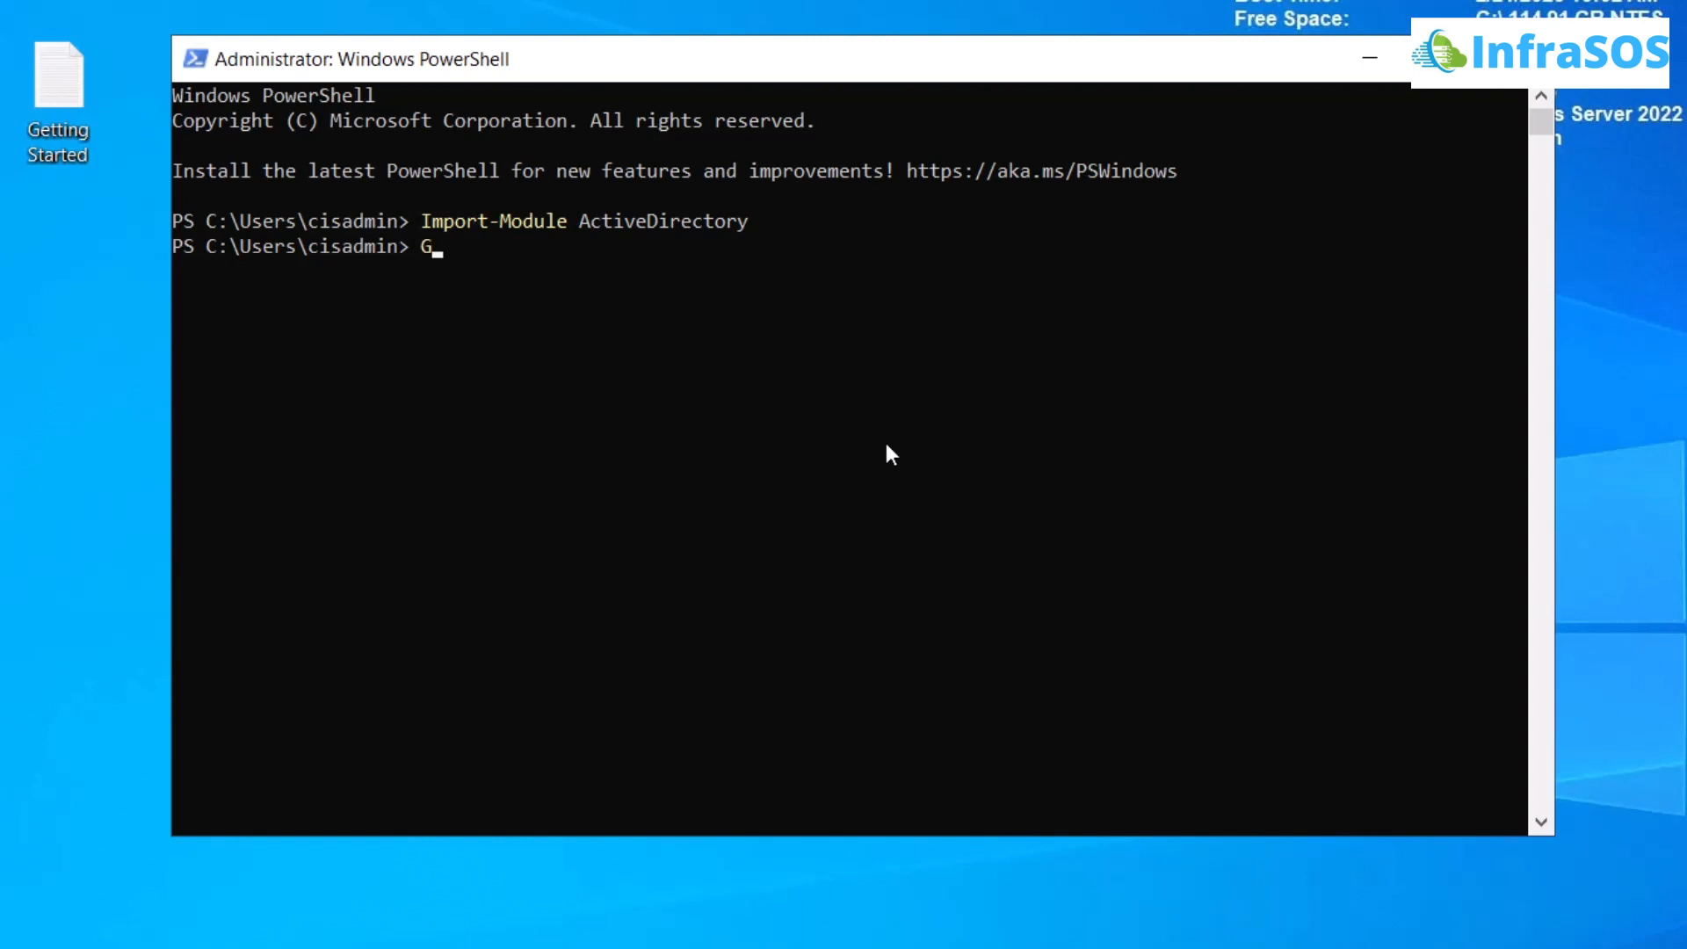
text(et)
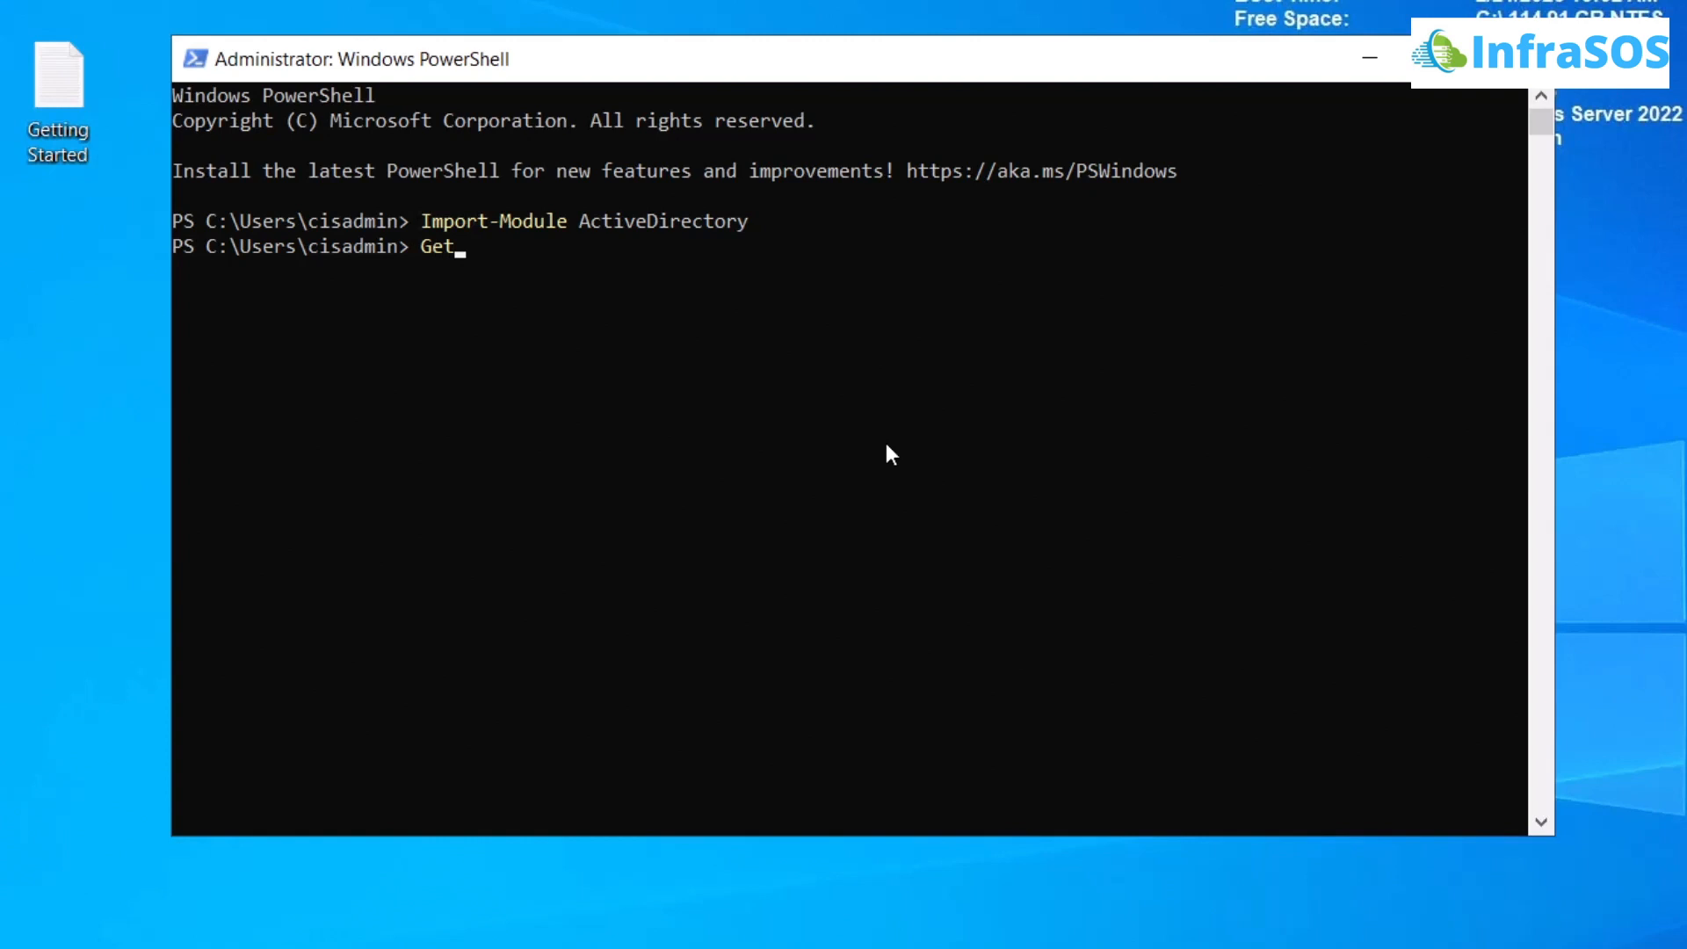
text(-ADReplicationSite)
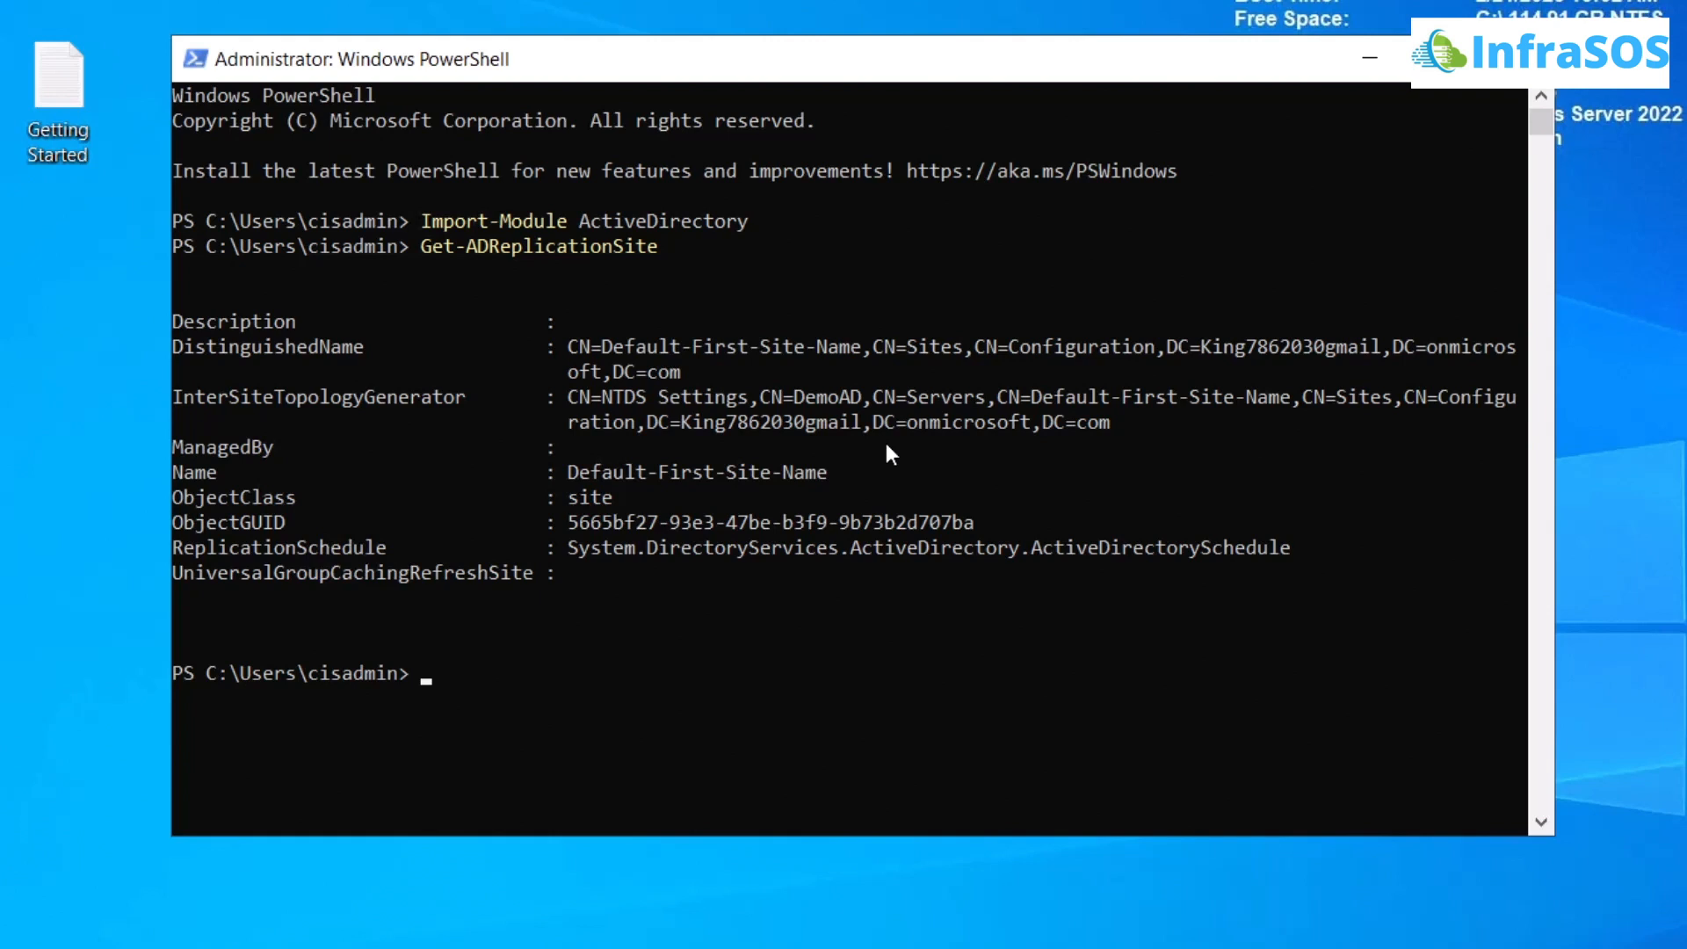
text(Get-ADReplicationSite)
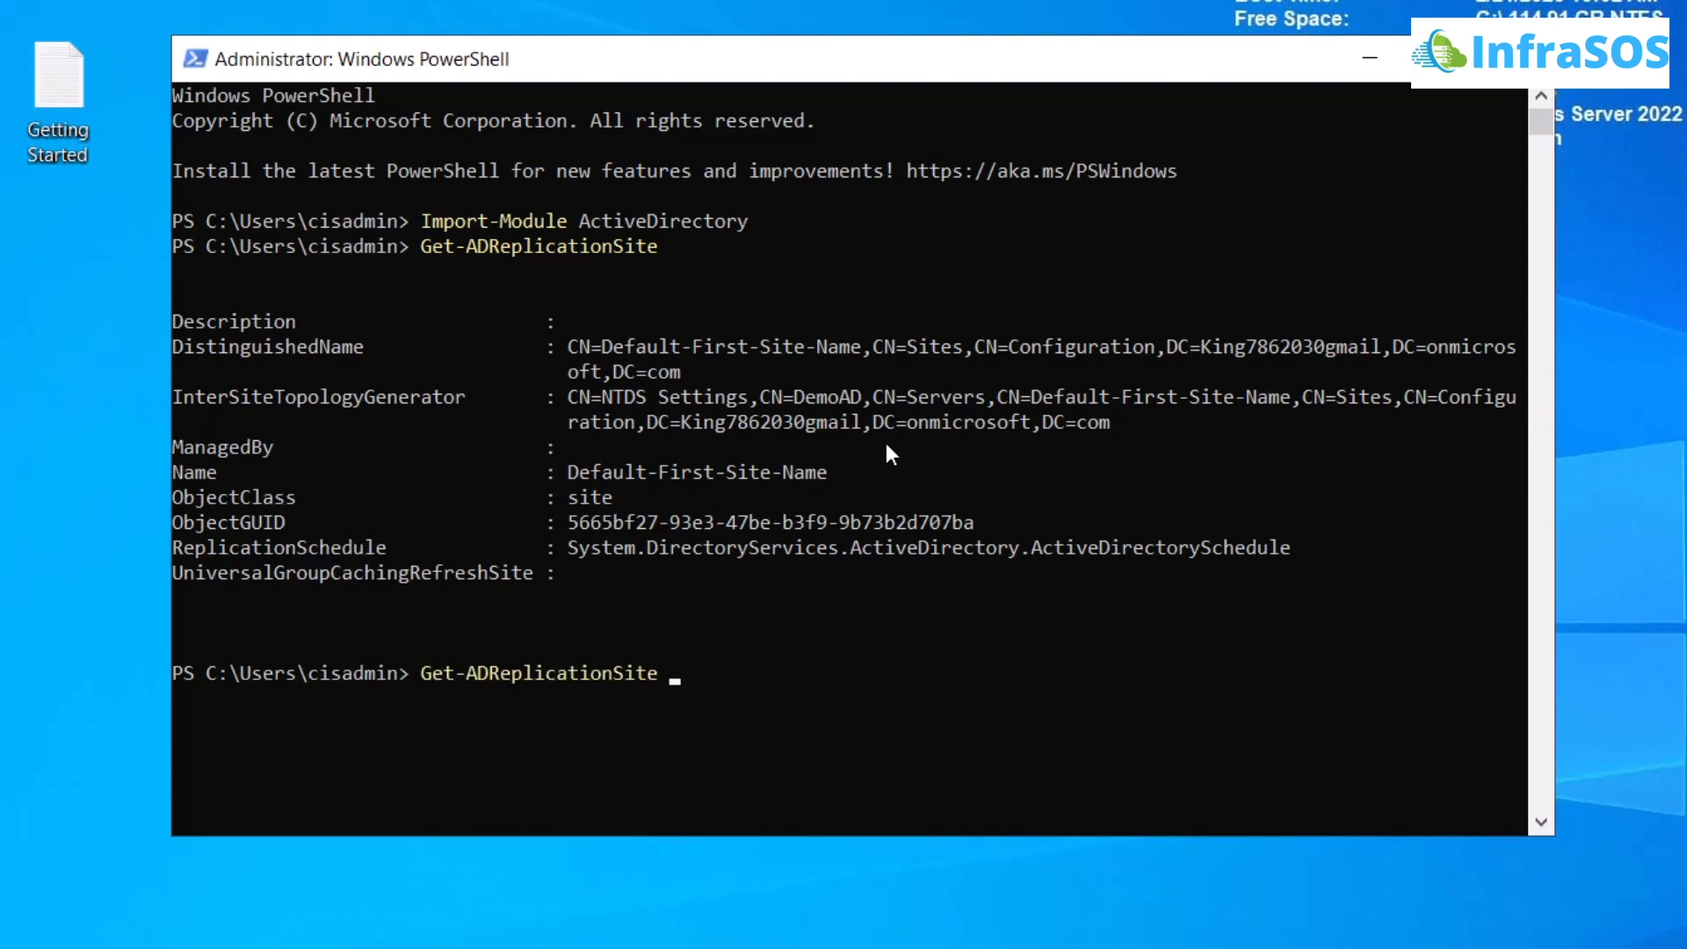
Run Get-ADReplicationSite -Filter * and begin Get-ADReplicationSiteLink -.
text(-Filter)
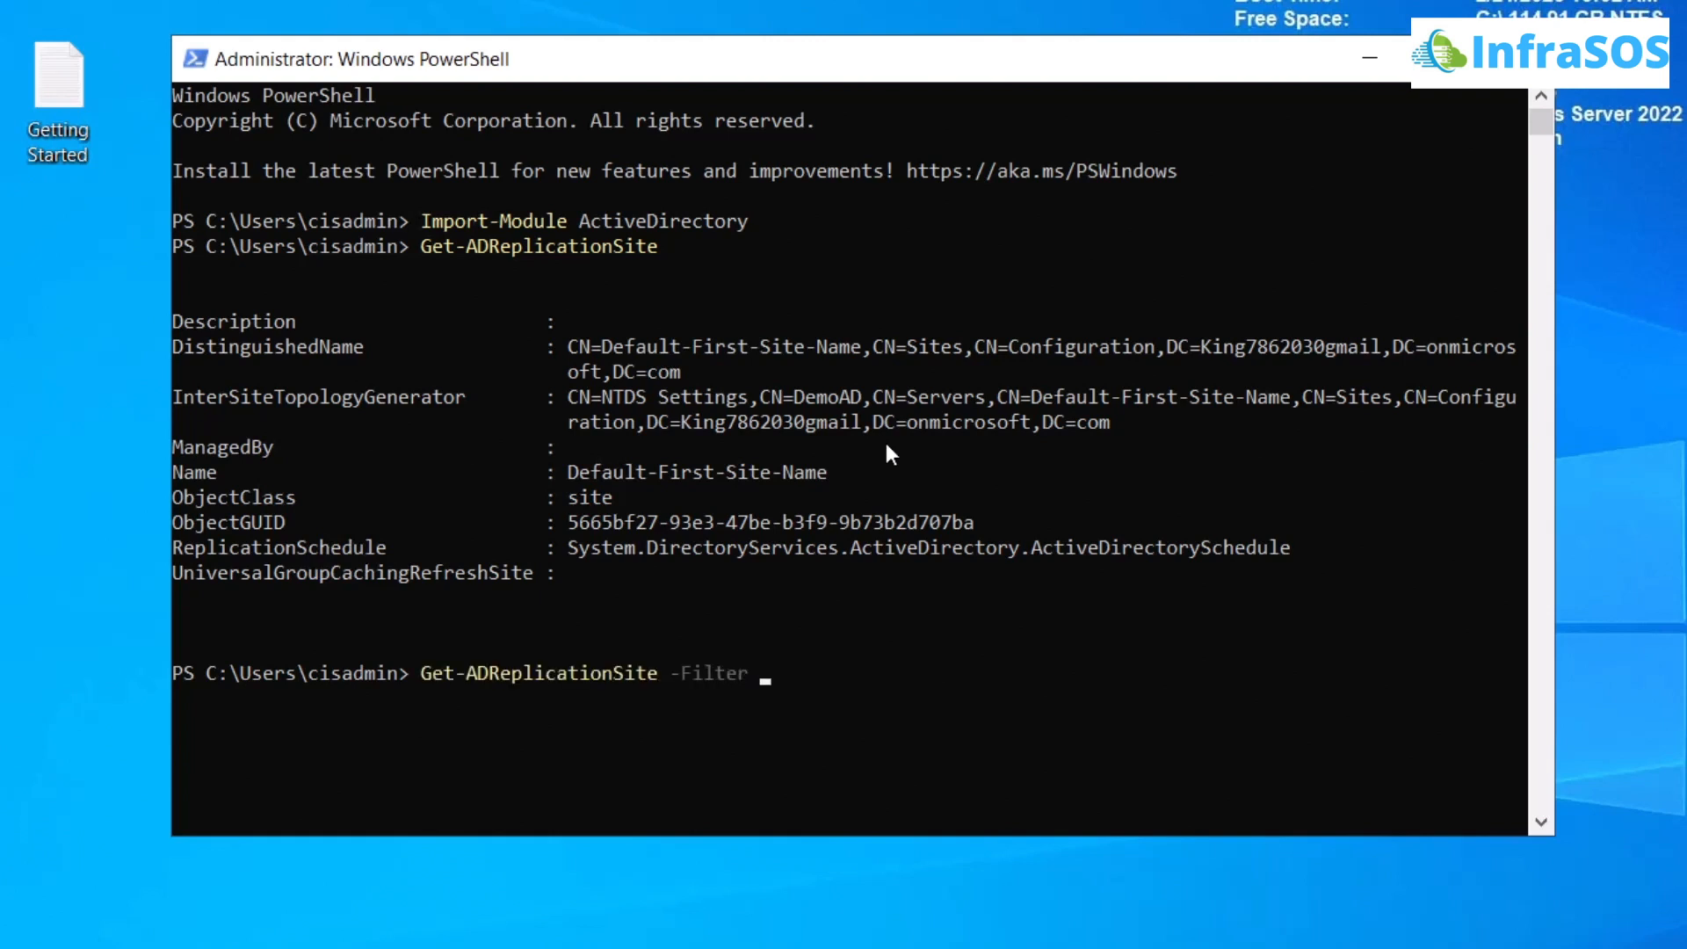
text(*)
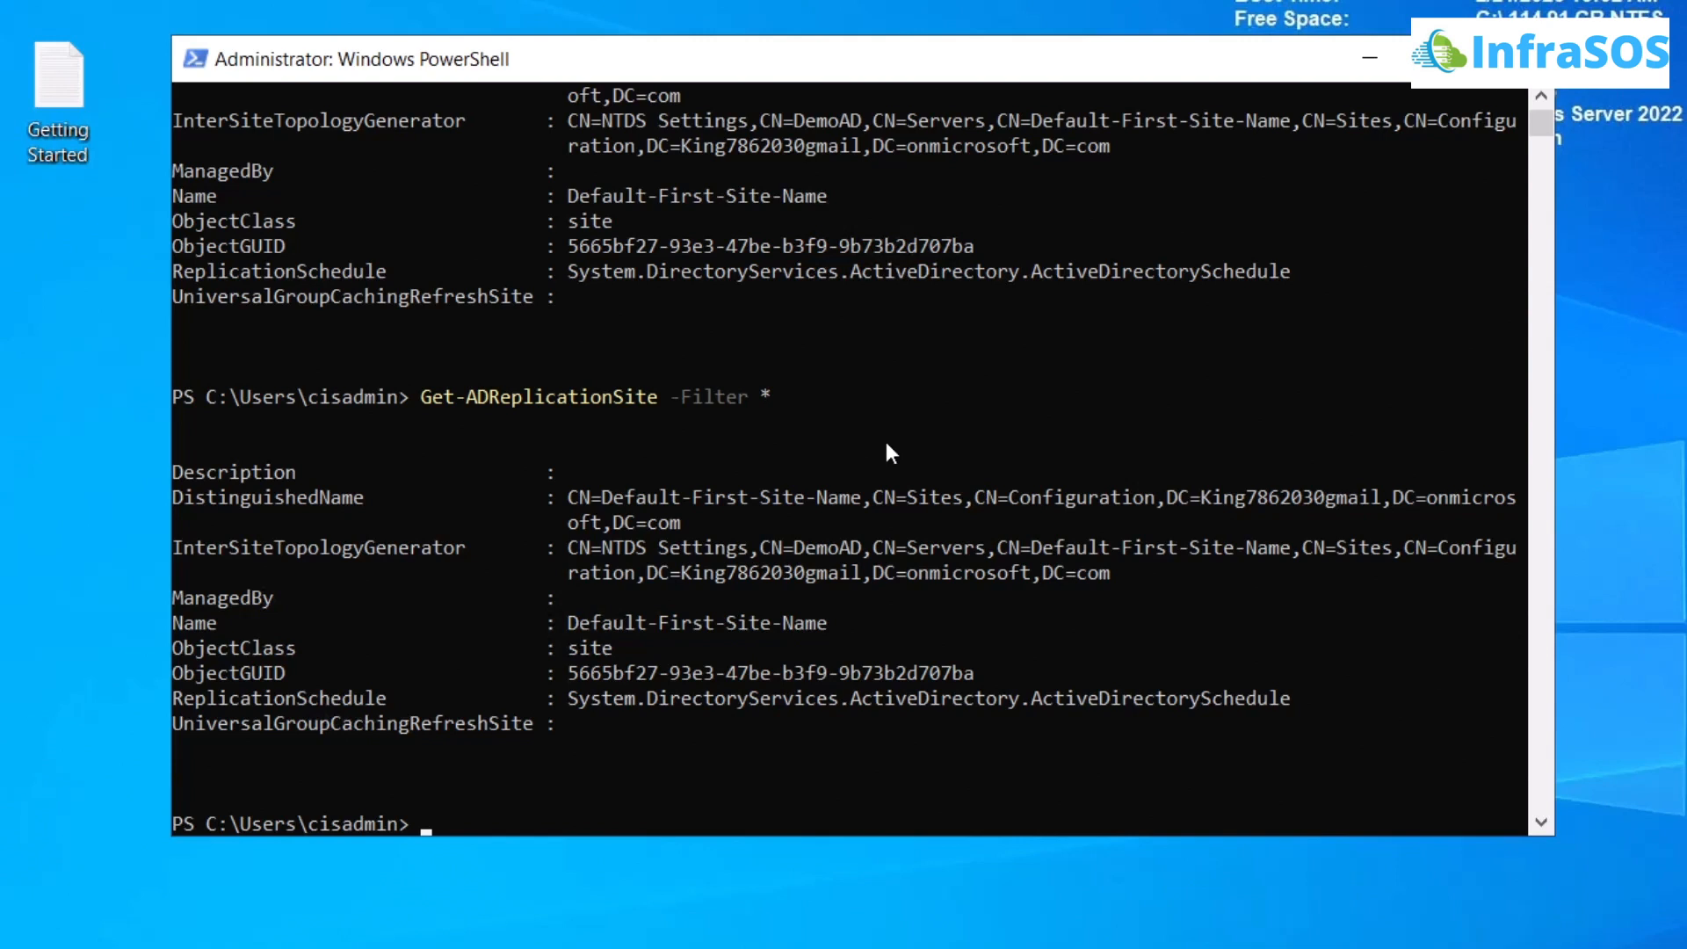
text(Get-AdRepliationSiteLink -)
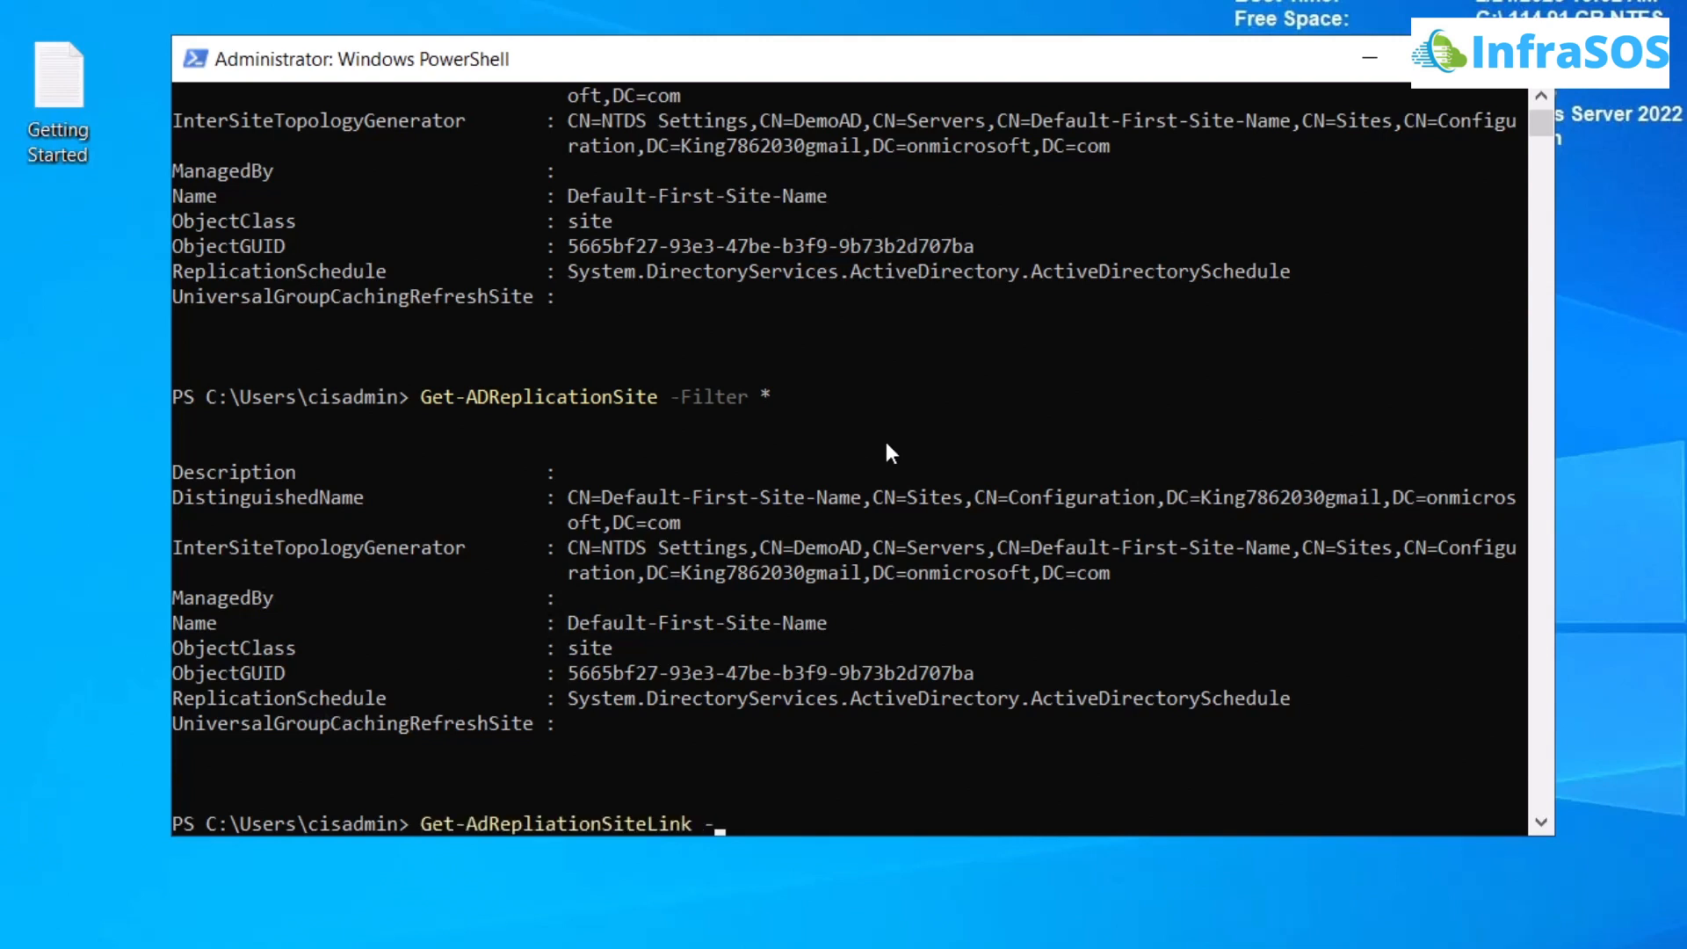
Complete Get-ADReplicationSiteLink -Filter * to list DEFAULTIPSITELINK.
text(Filter *)
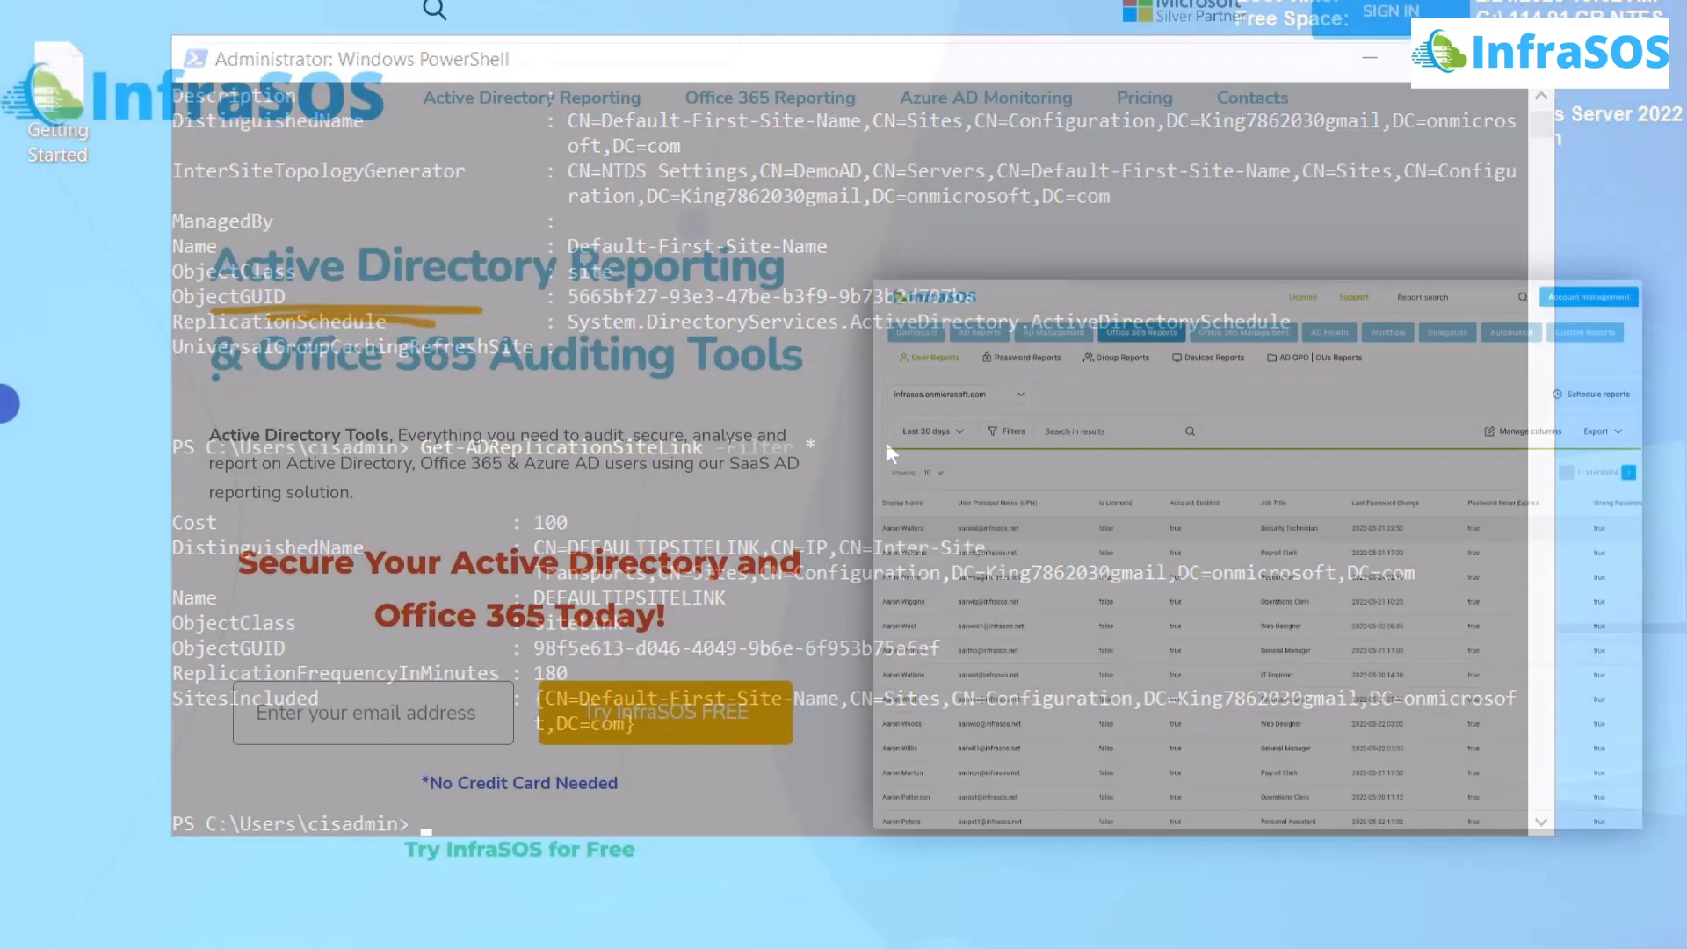
scroll(down, 3)
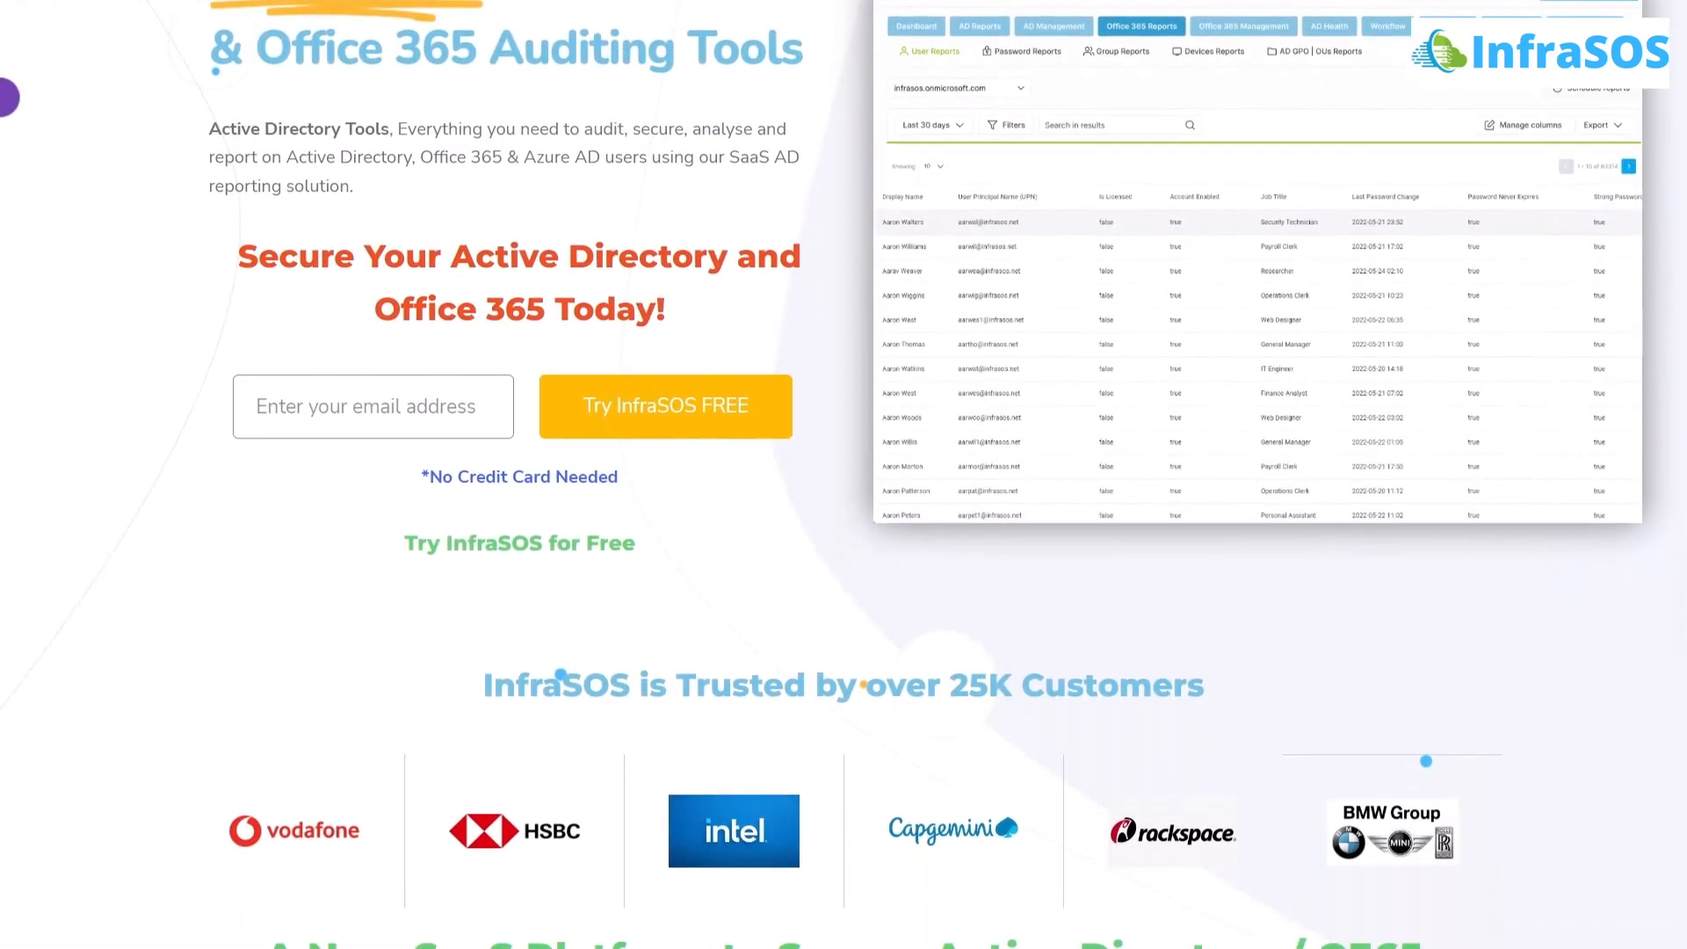
scroll(down, 3)
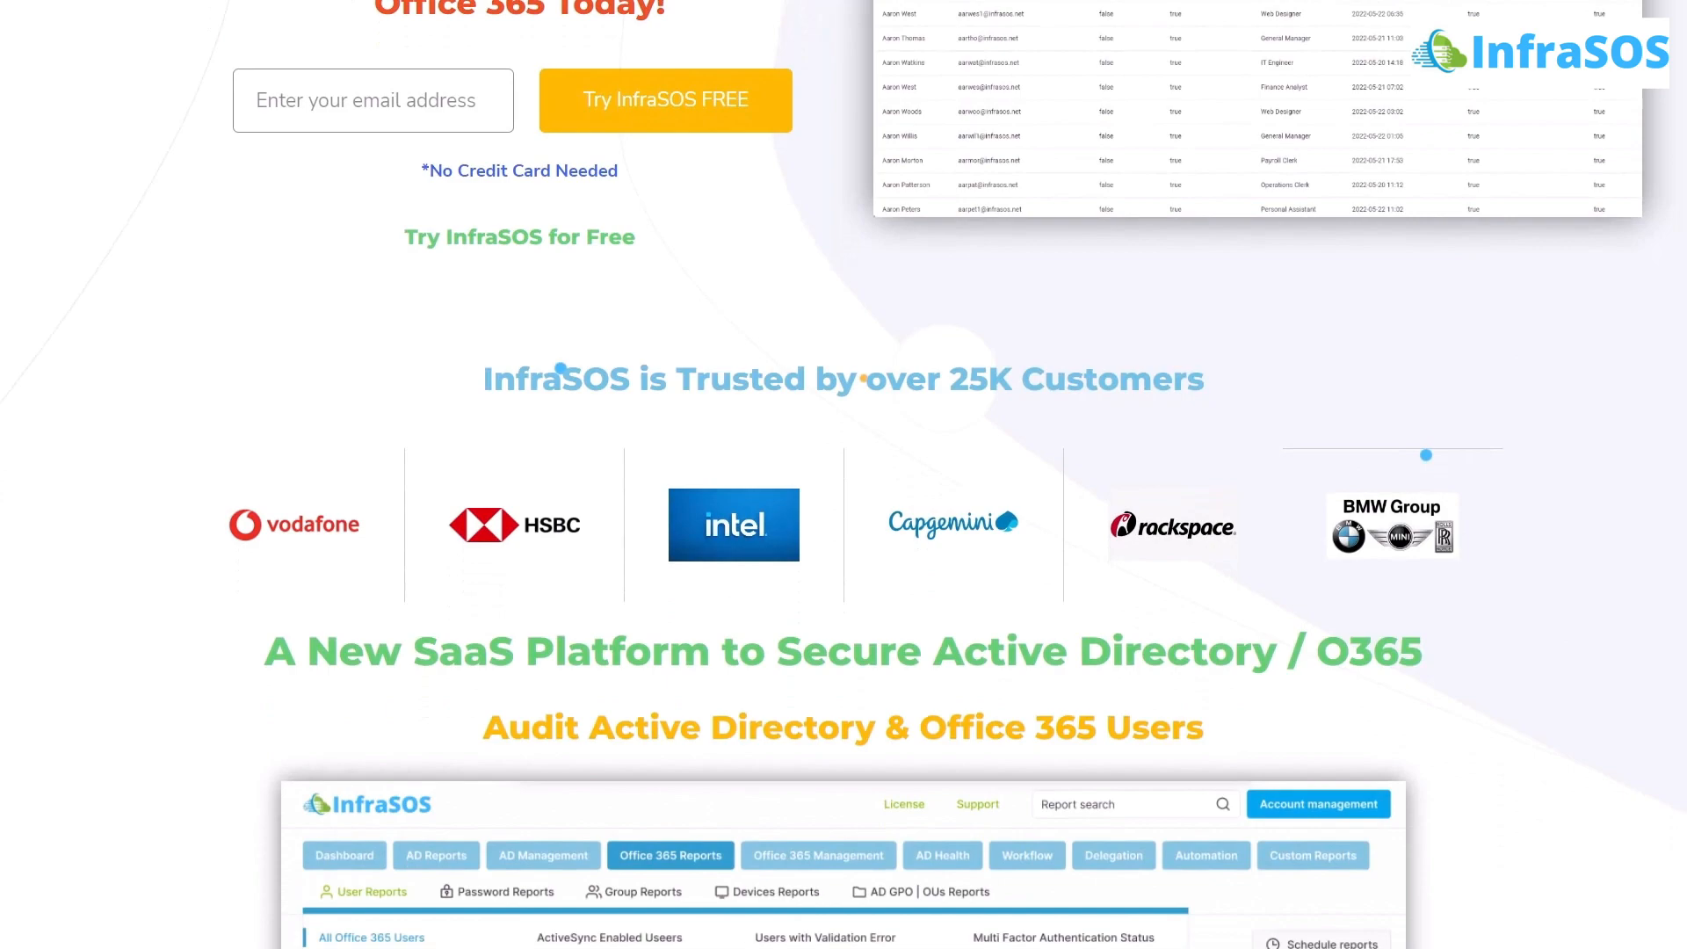
scroll(down, 3)
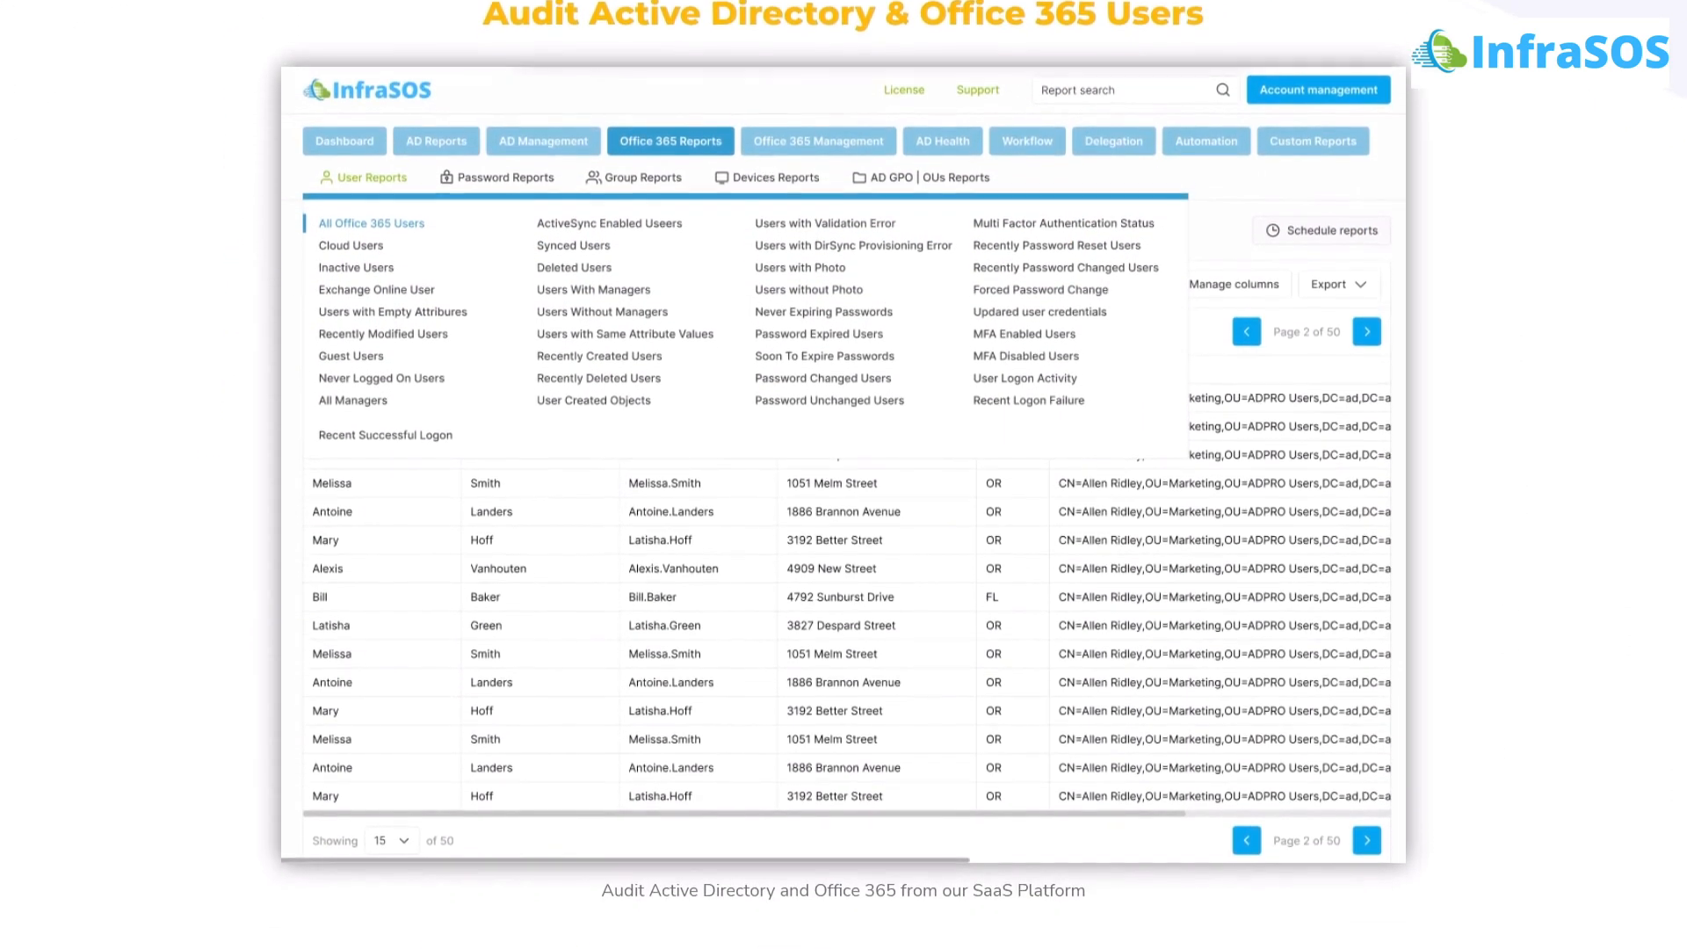
scroll(down, 3)
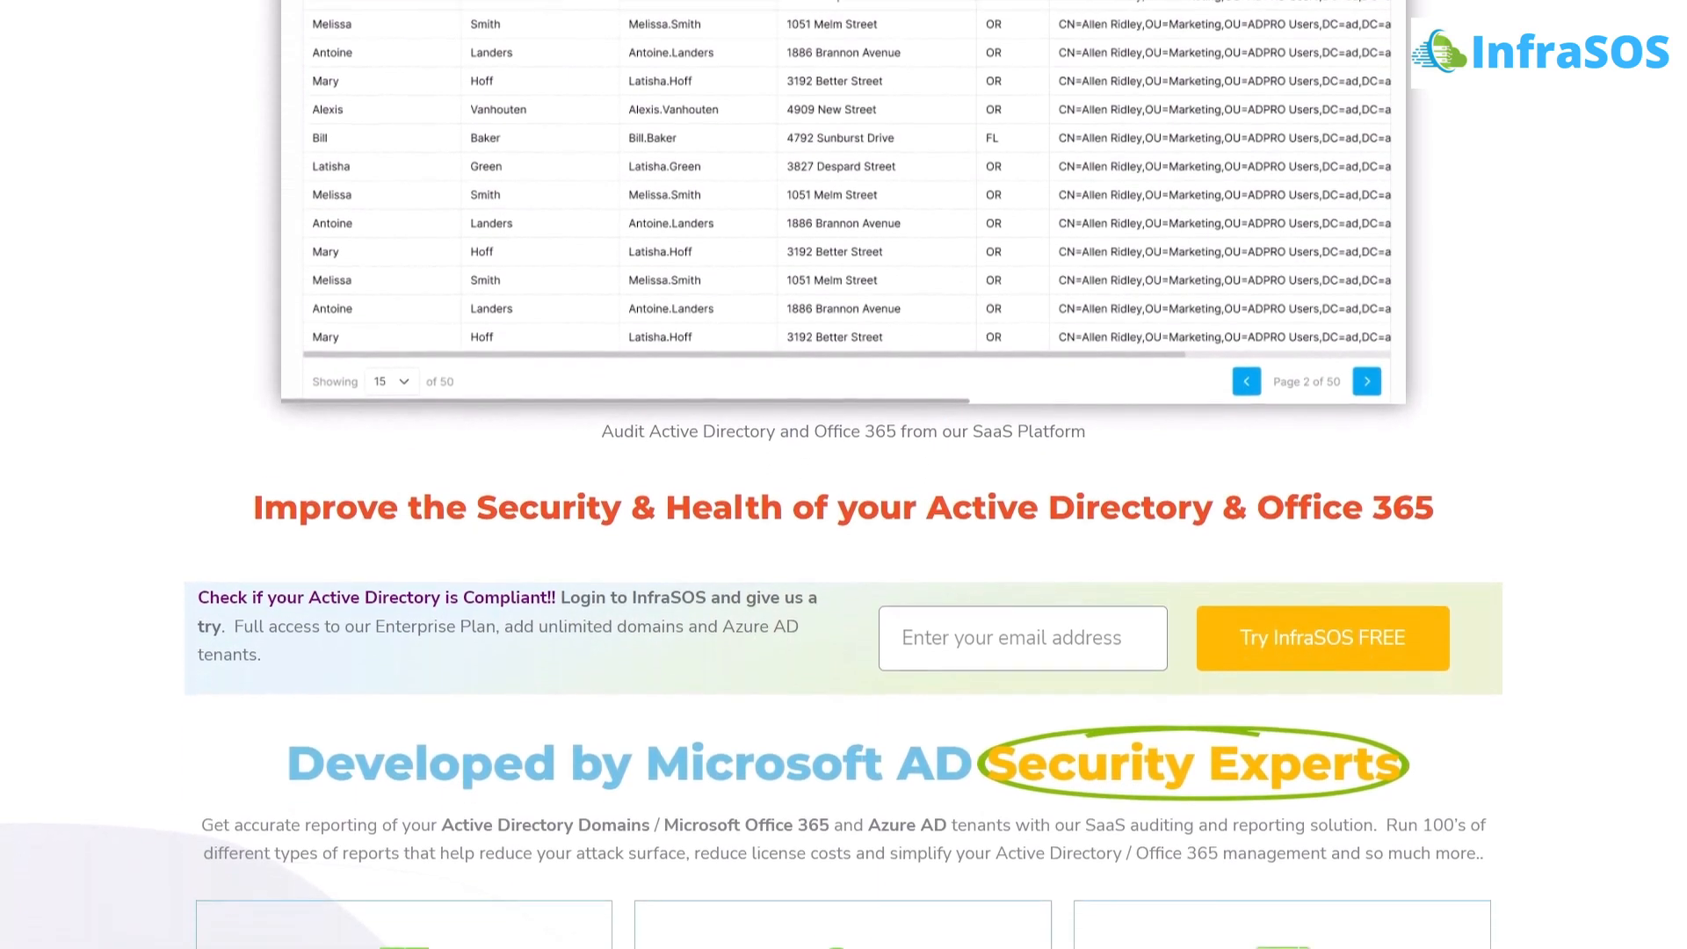
scroll(down, 3)
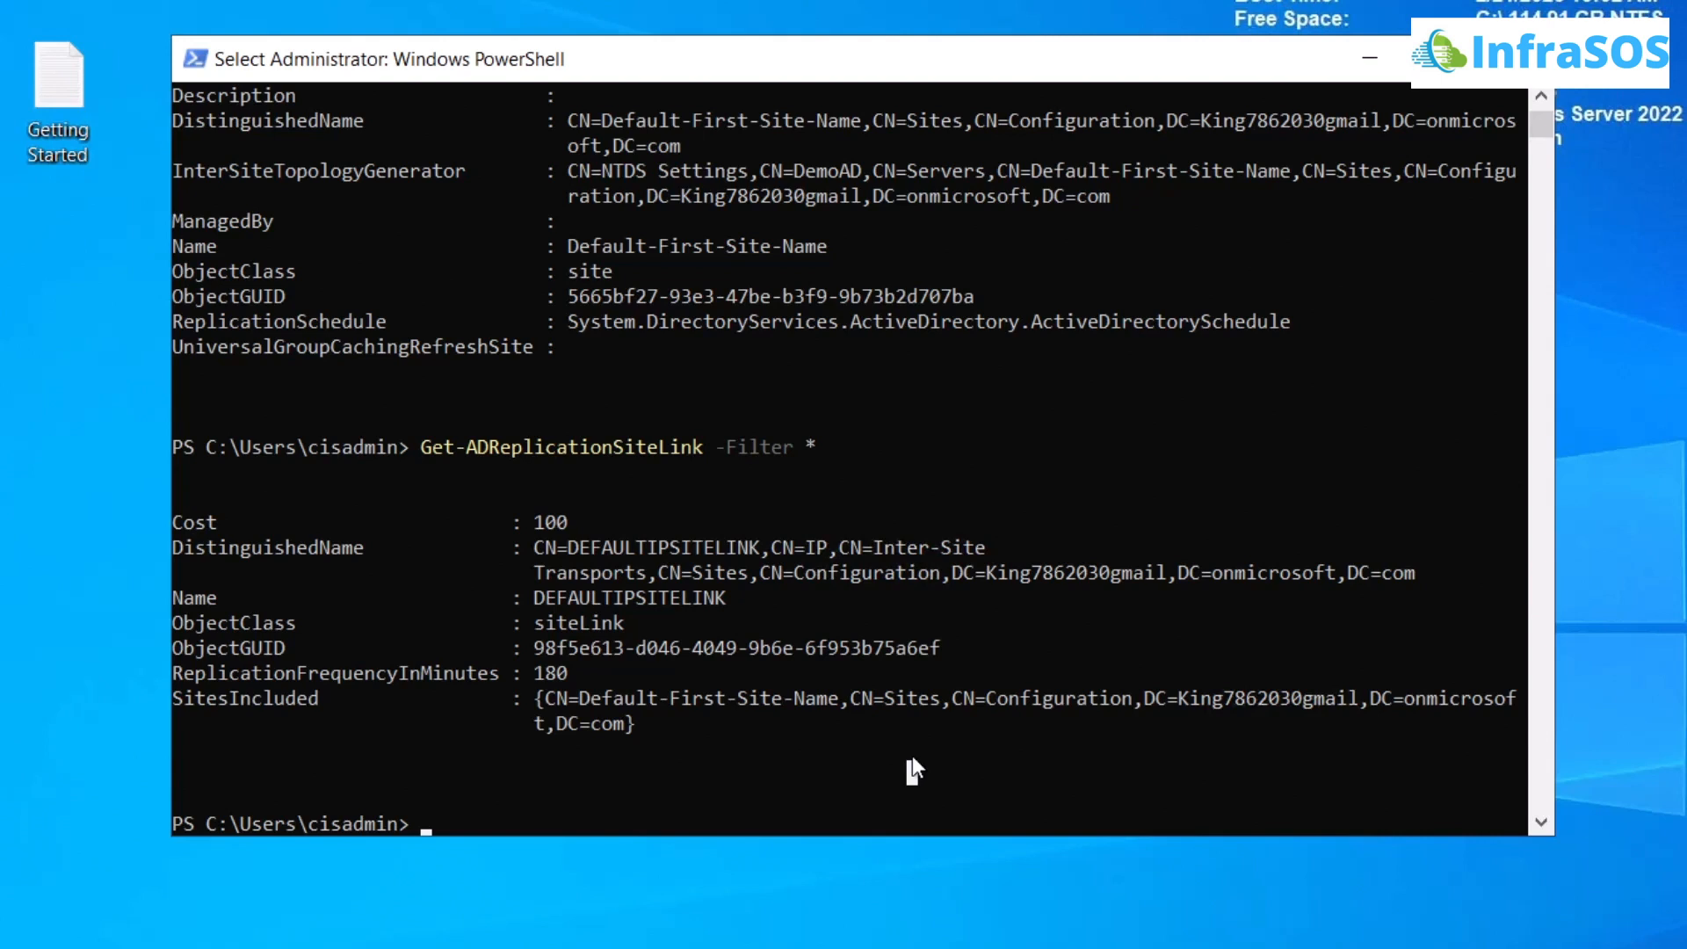
Enter repadmin /ShowObjMeta DemoAD OU=infrasos,DC=King7862030gmail,DC=onmicrosoft,DC=com without running it.
text(repadmin)
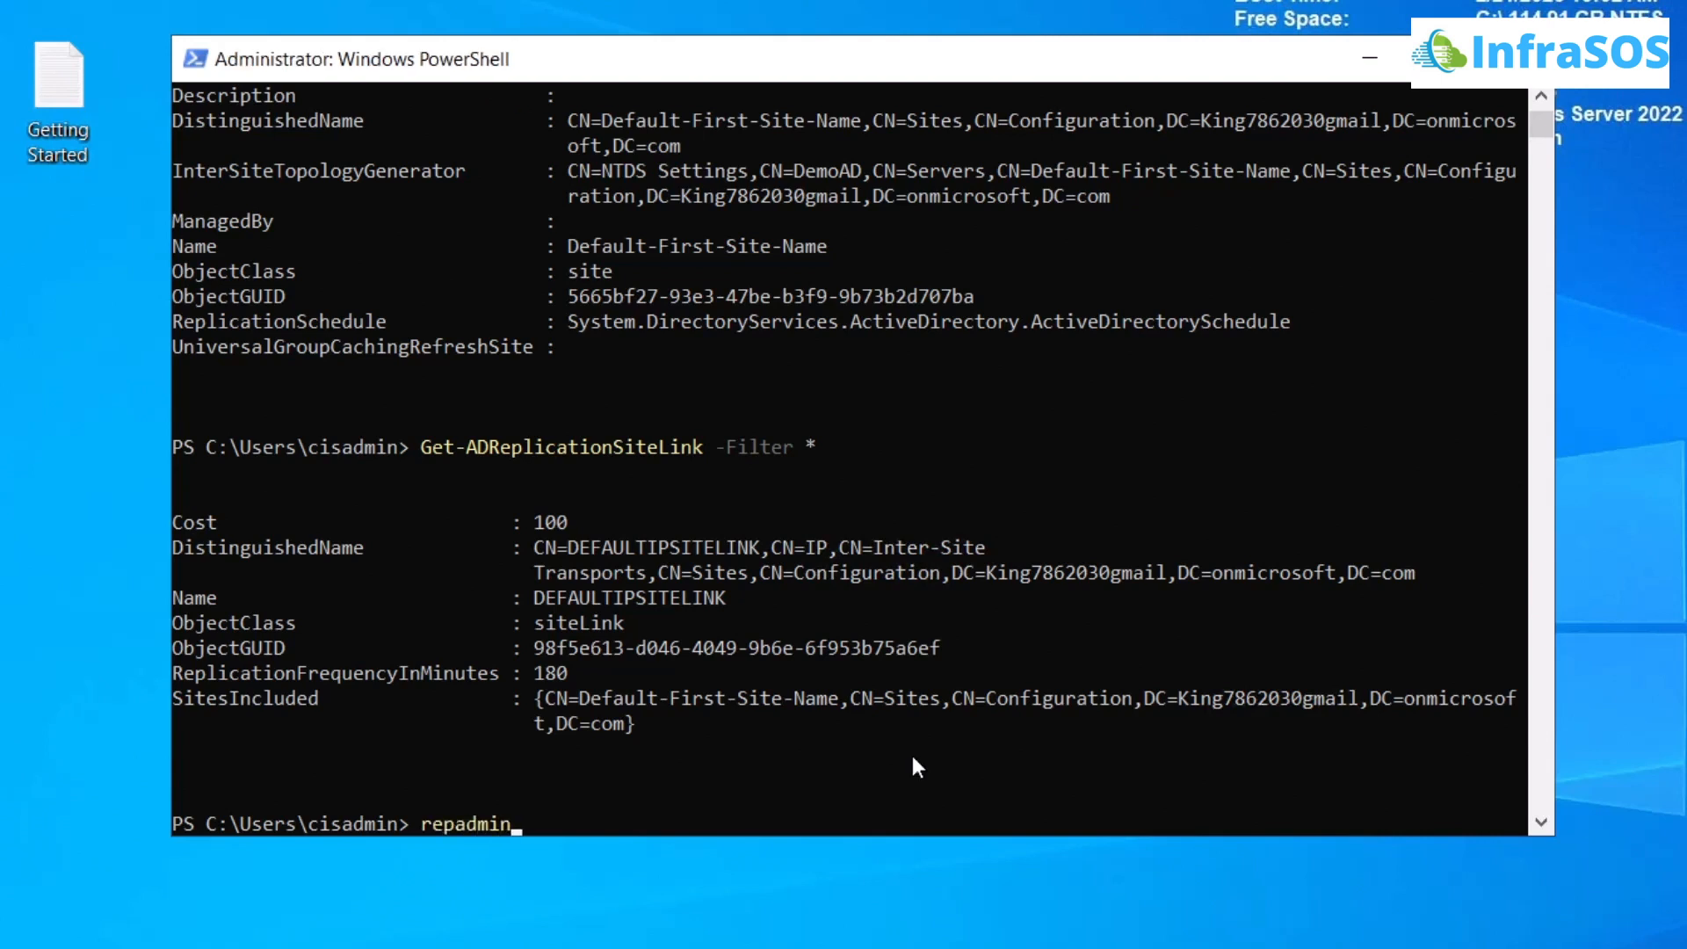
text(/)
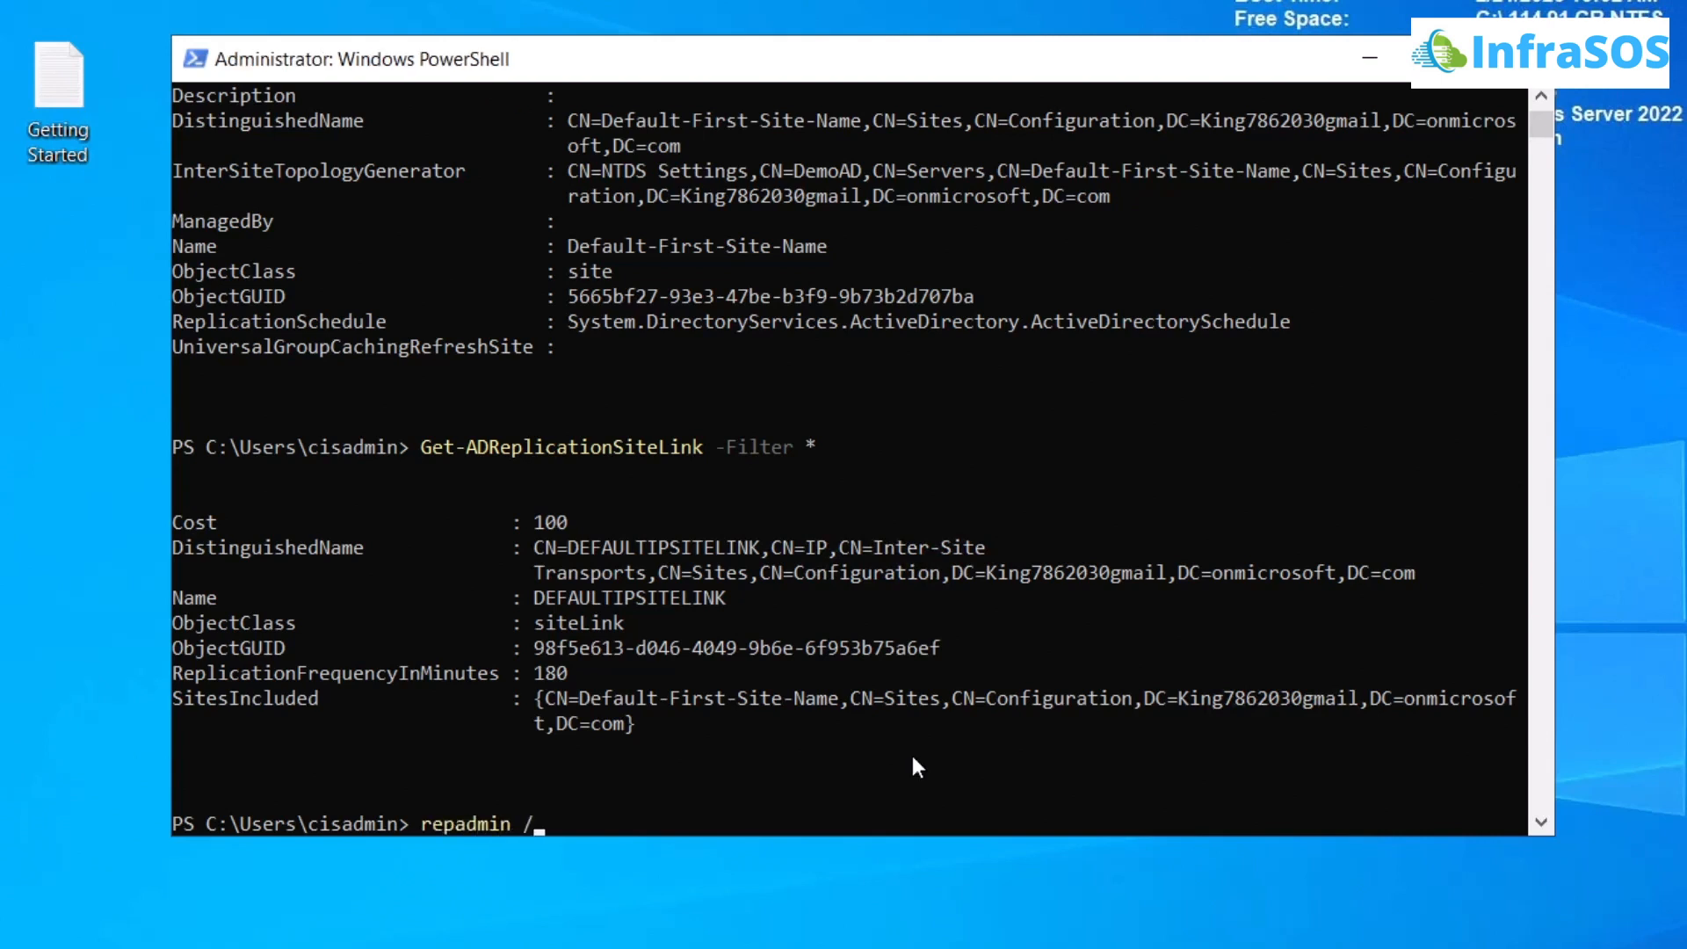
text(Show)
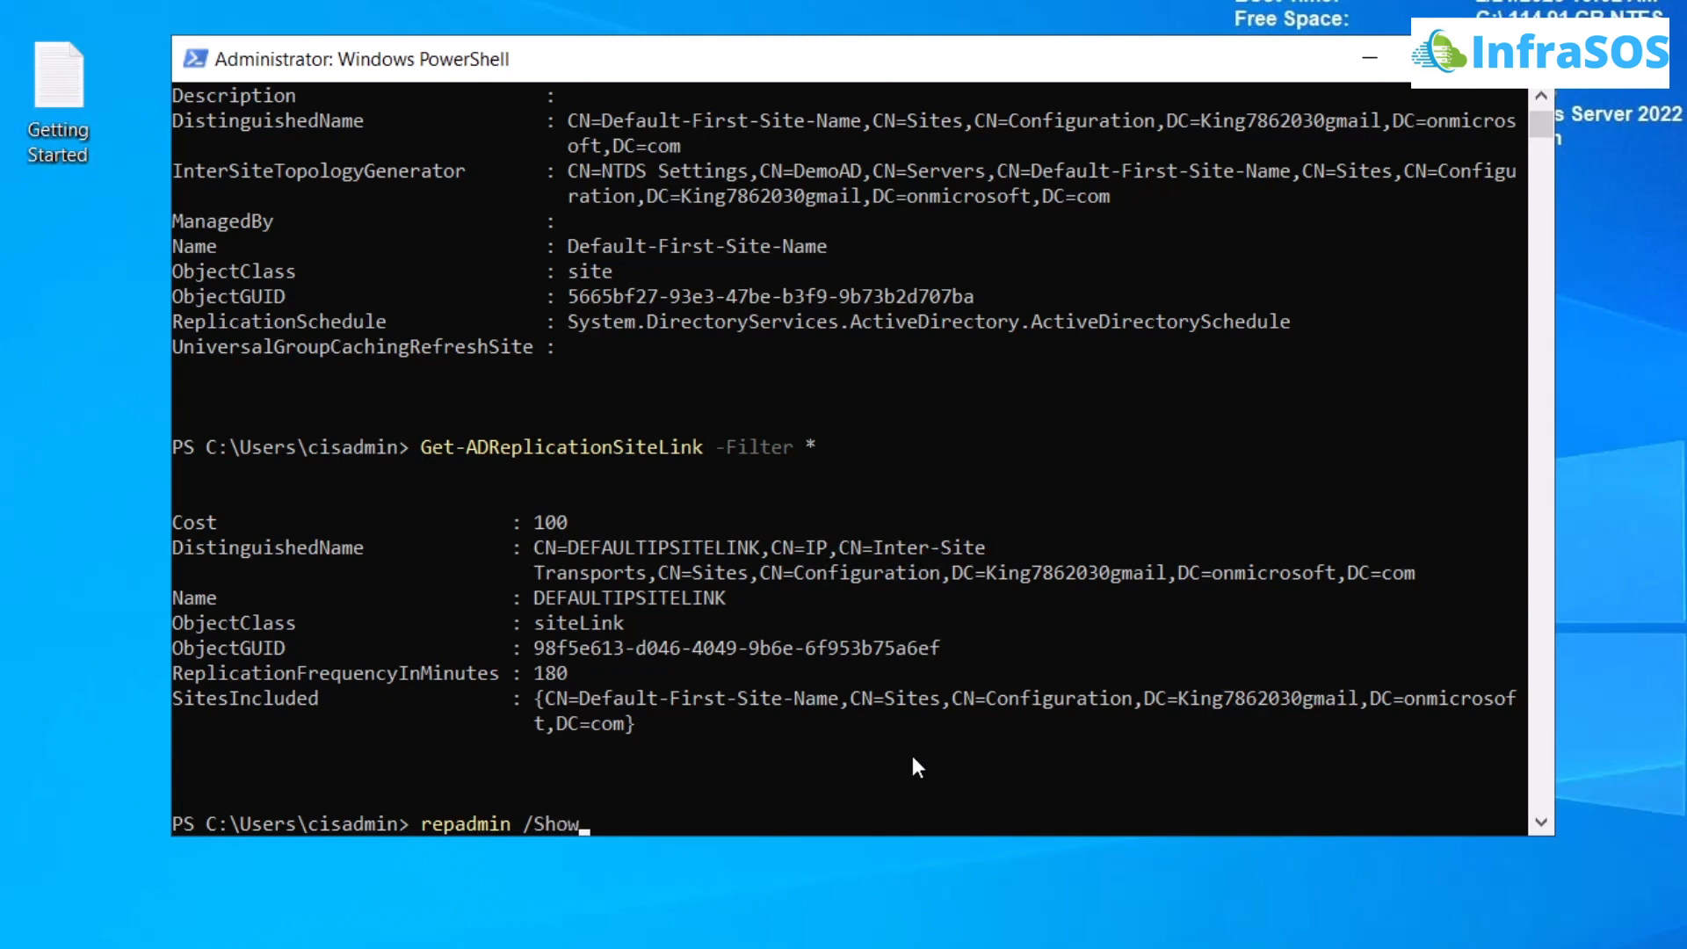
text(oB)
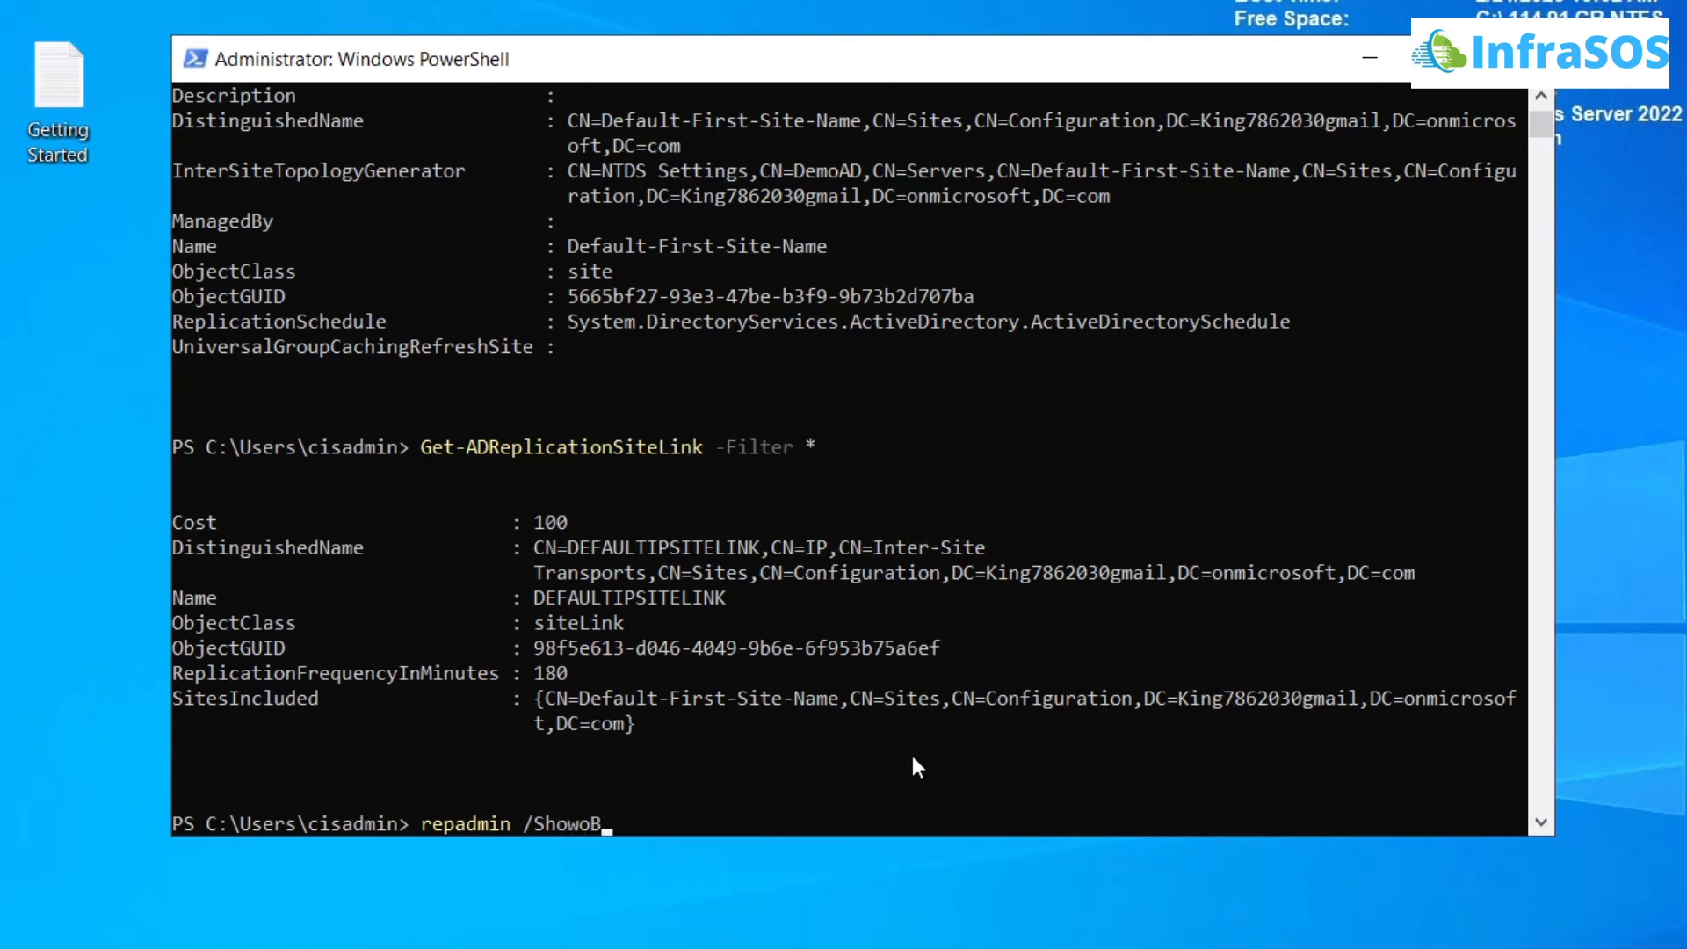
text(bjMeta)
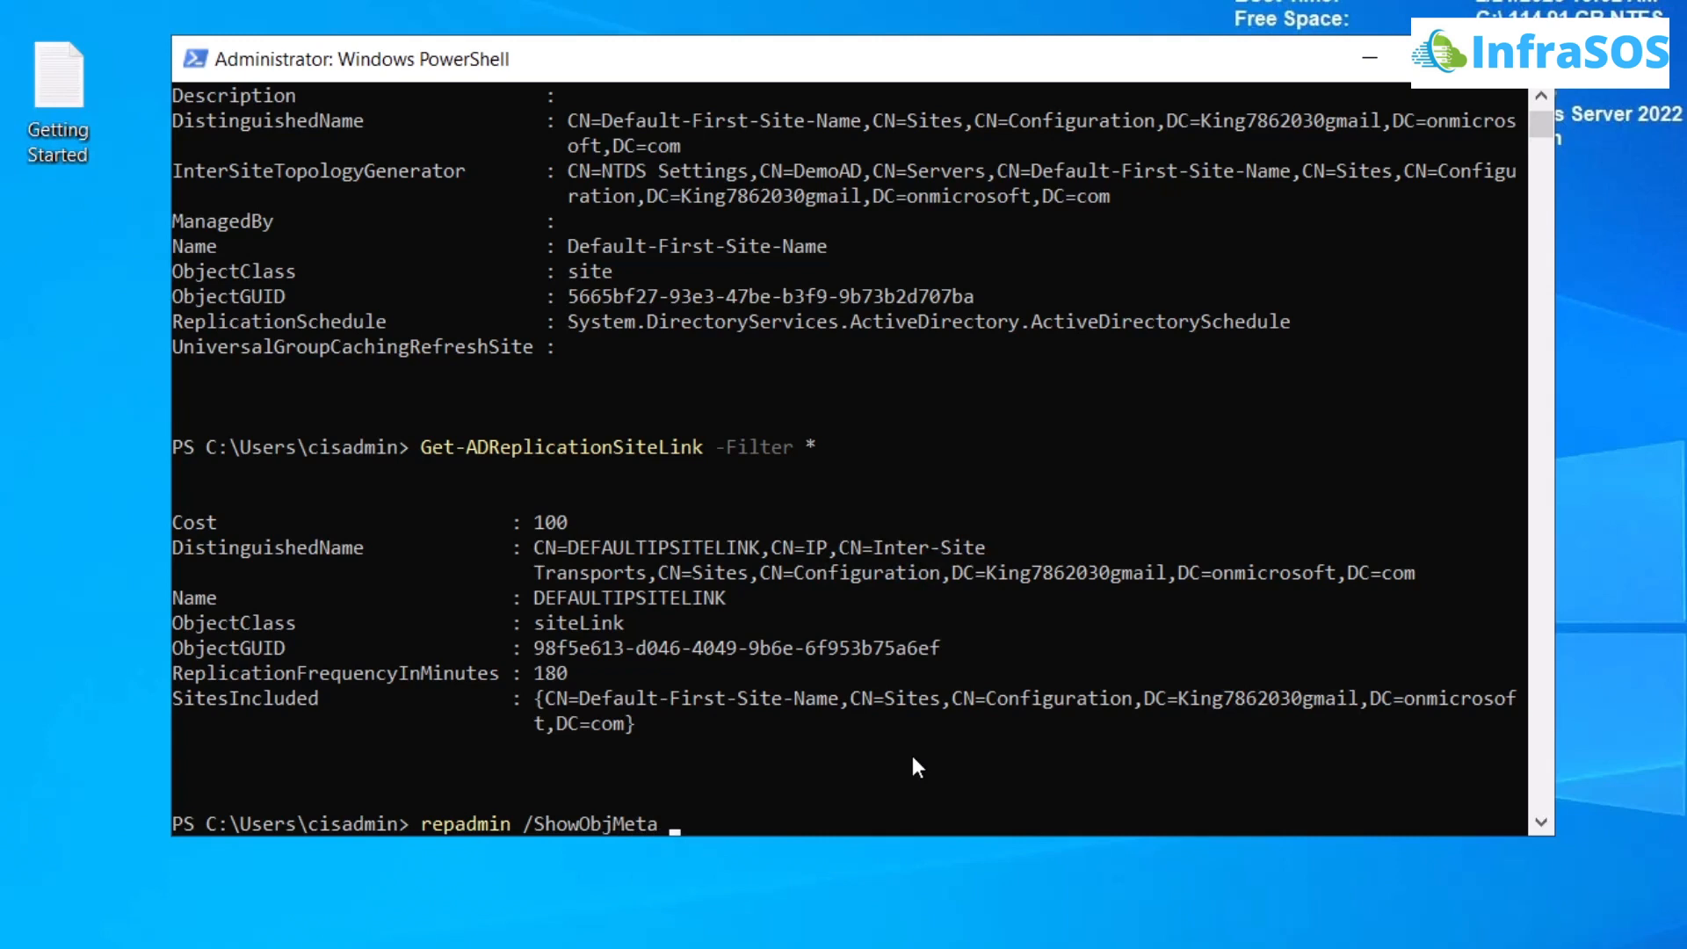
text(DemoAD)
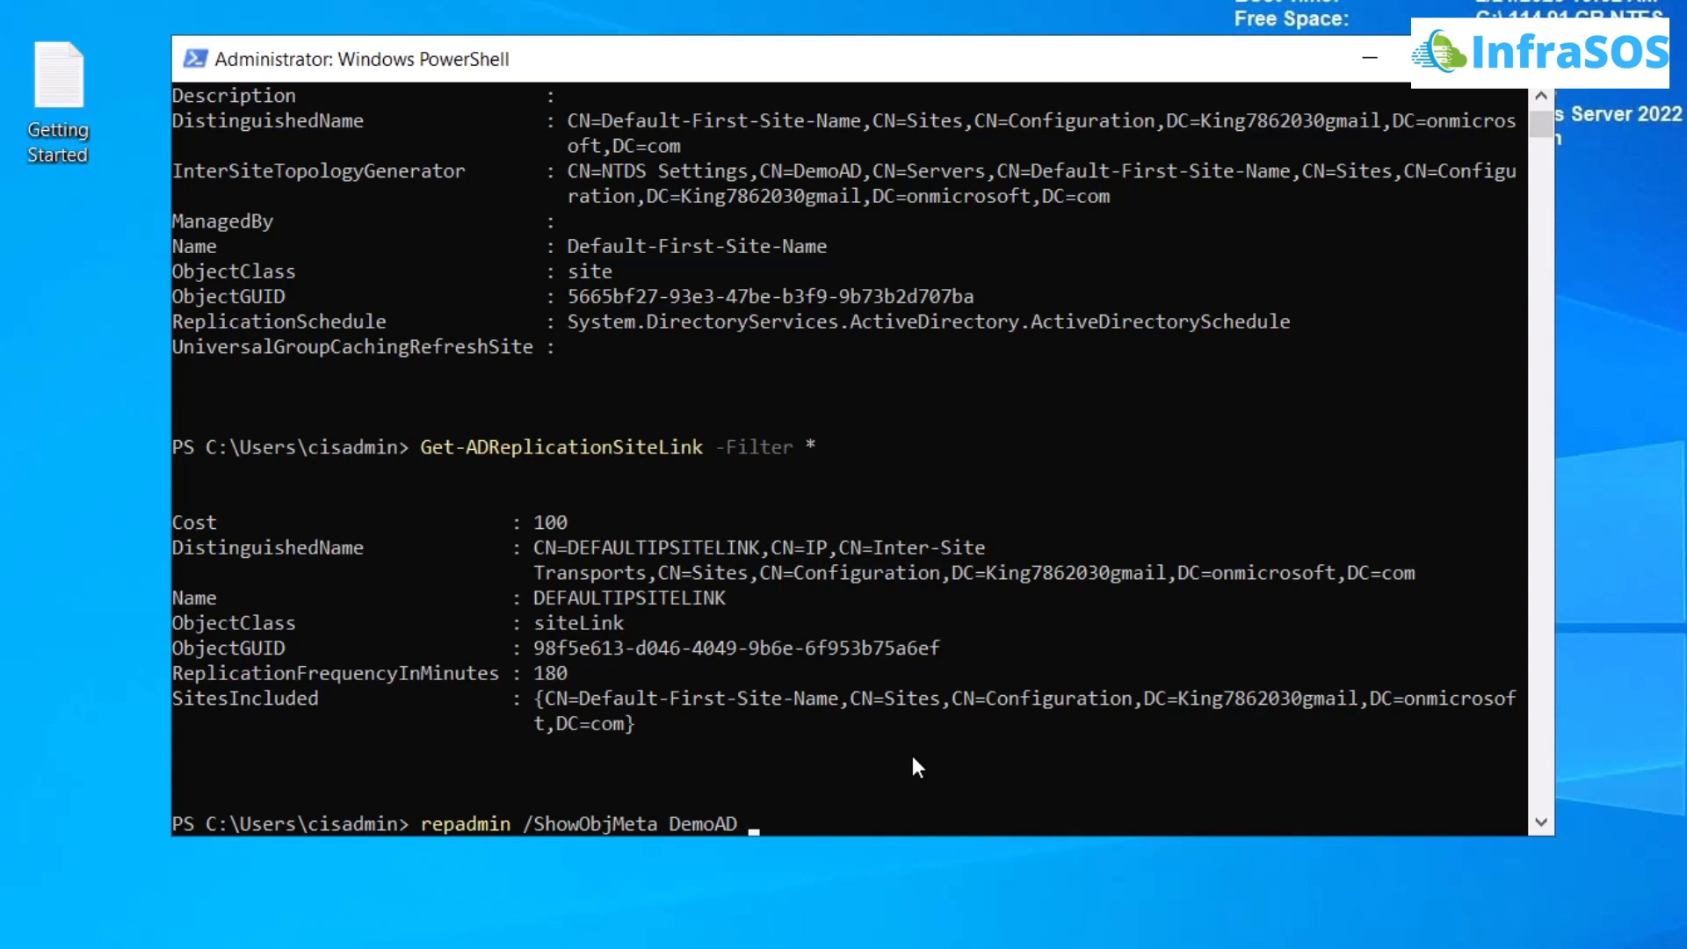
text(OU=infrasos,DC=King7862030gmail,DC=onmicrosoft,DC=com)
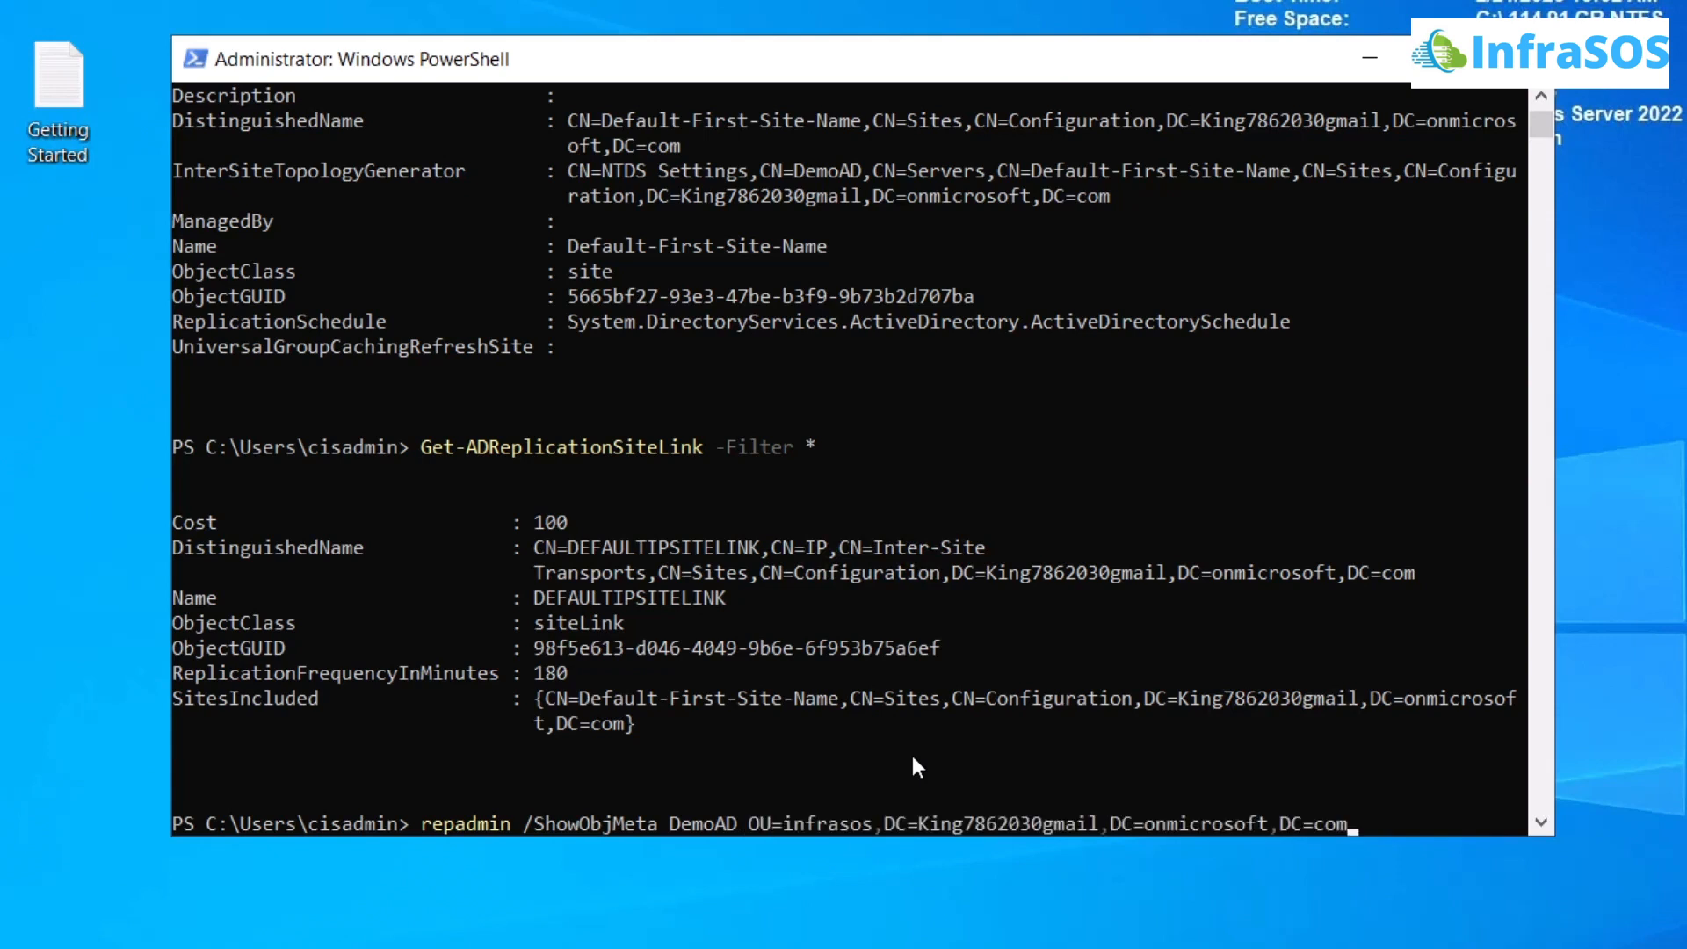